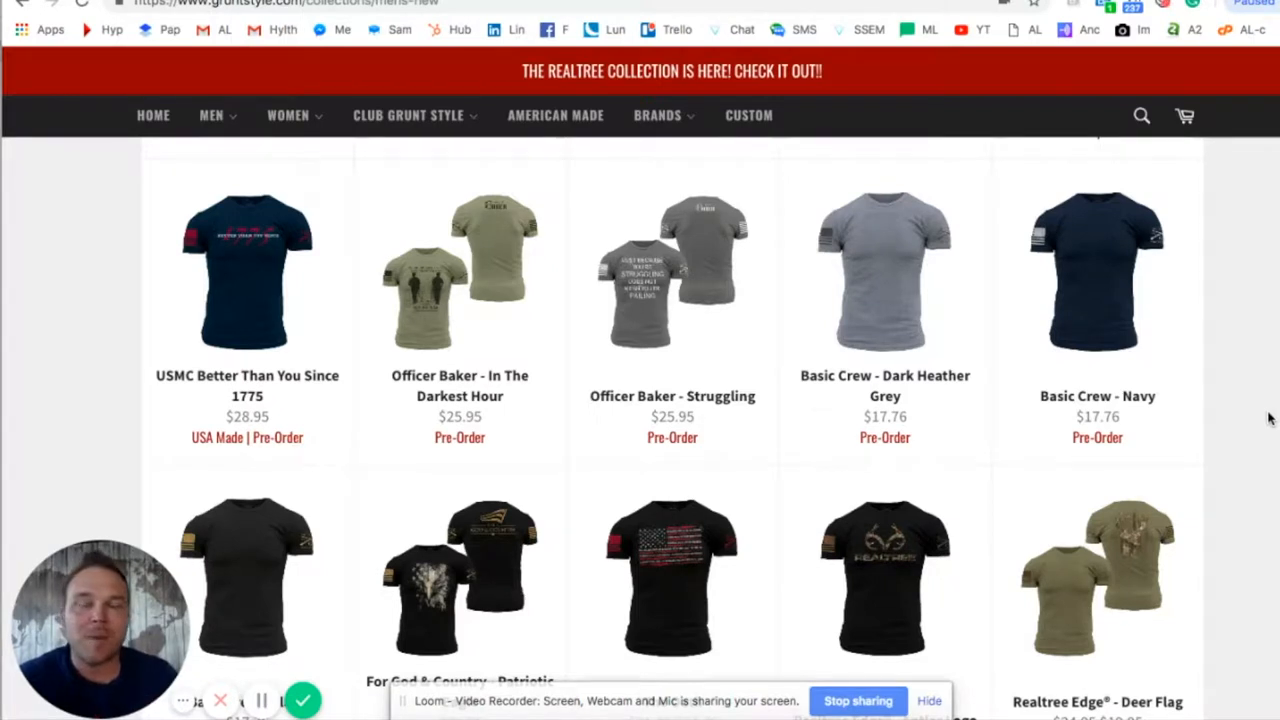
{"action": "mouse_move", "coordinate": [1268, 420]}
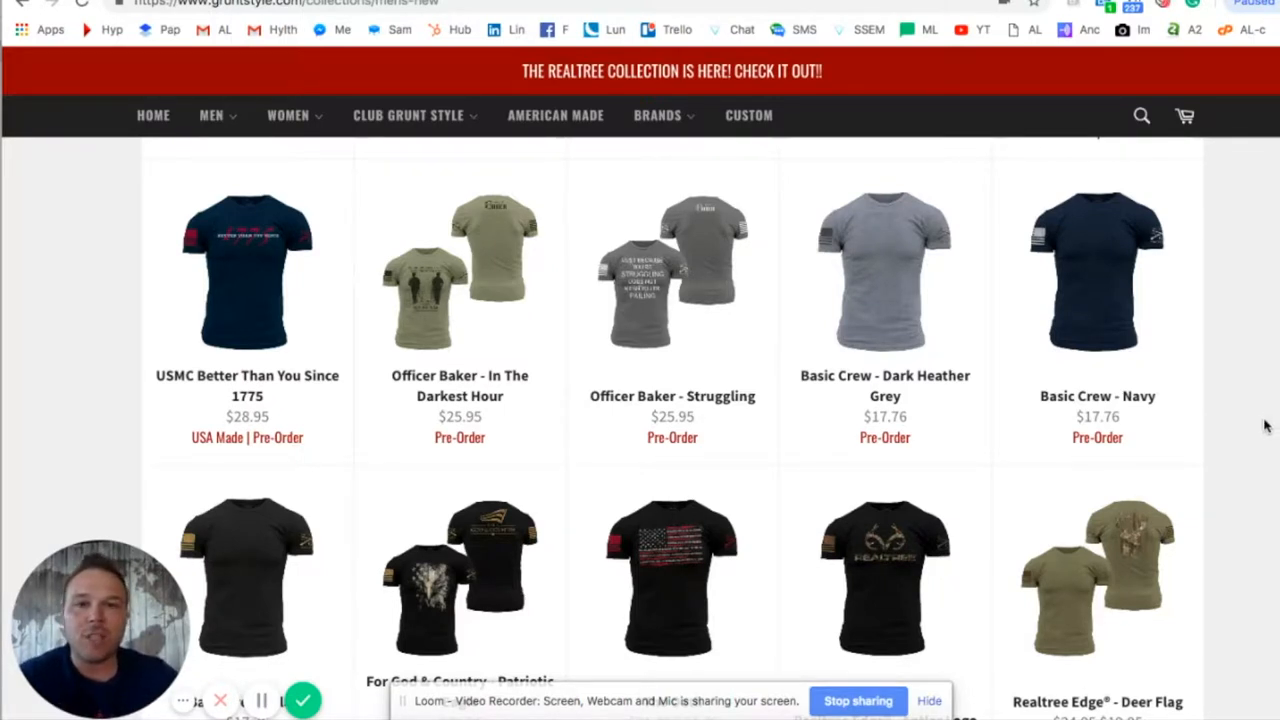
{"action": "mouse_move", "coordinate": [488, 328]}
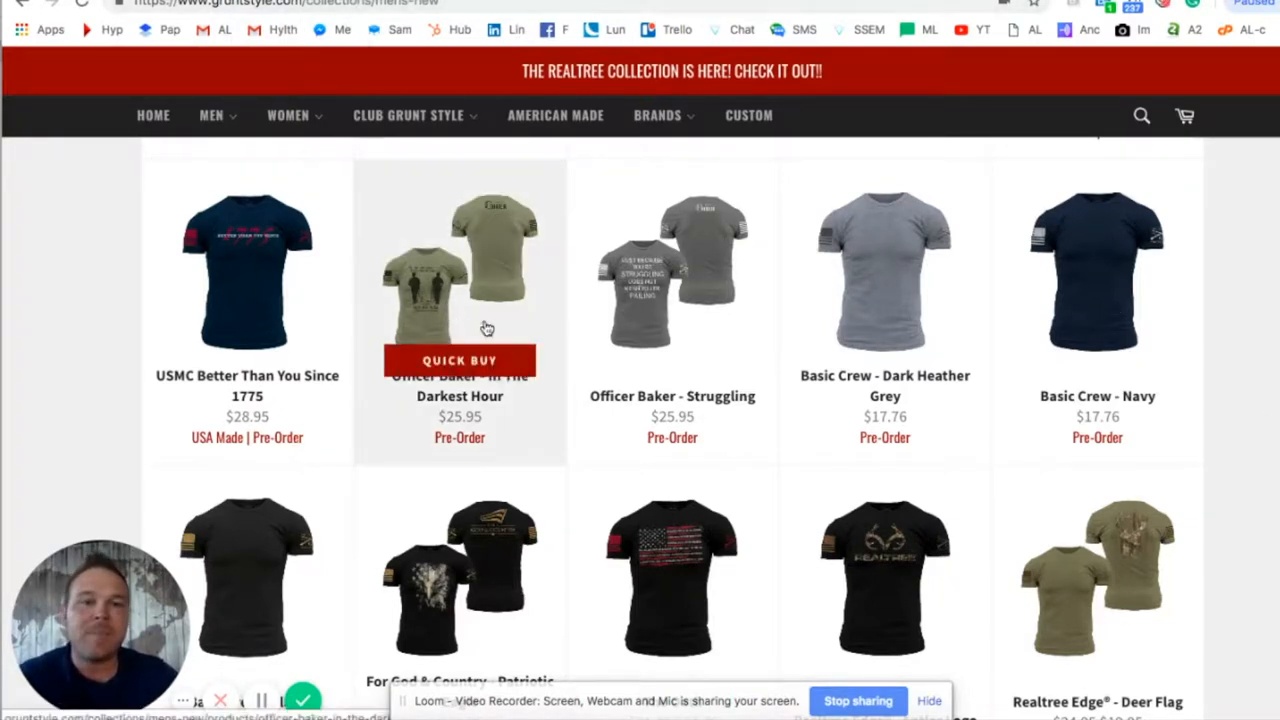
{"action": "mouse_move", "coordinate": [1096, 360]}
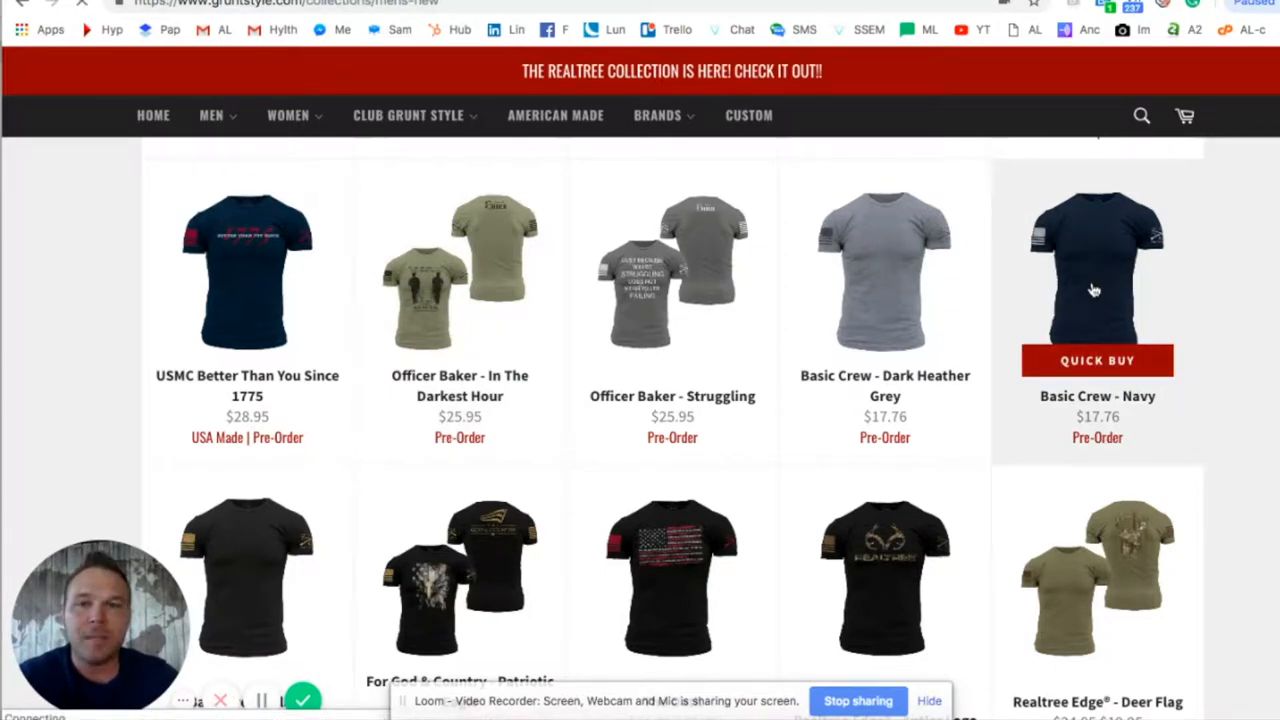
Add the Basic Crew - Navy tee in XLarge to the cart and return to Men's New
{"action": "left_click", "coordinate": [1096, 270]}
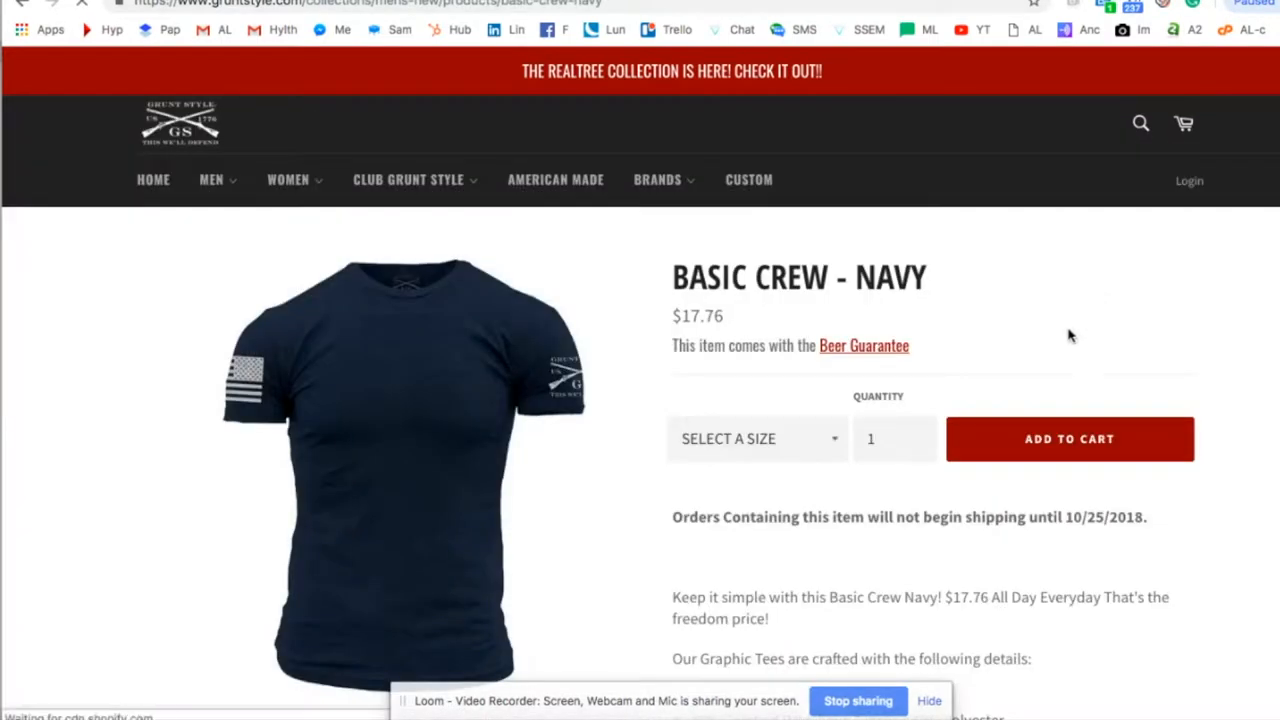
{"action": "left_click", "coordinate": [756, 438]}
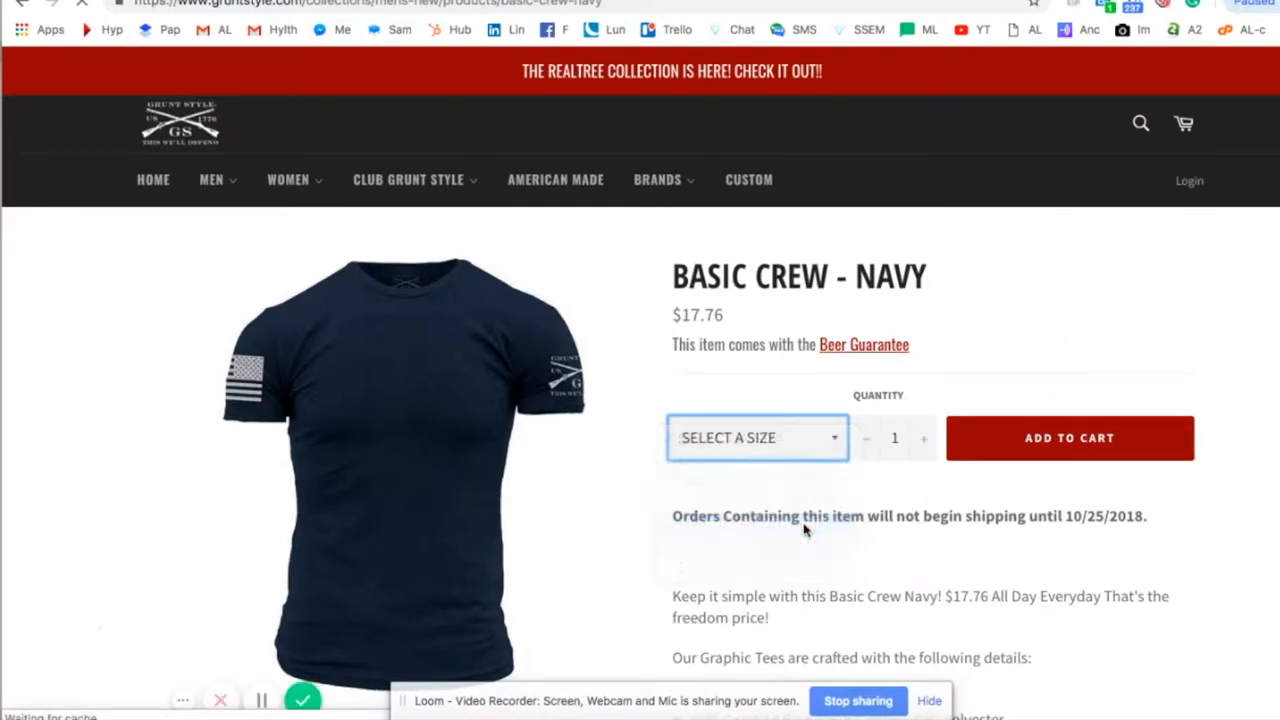
{"action": "left_click", "coordinate": [756, 438]}
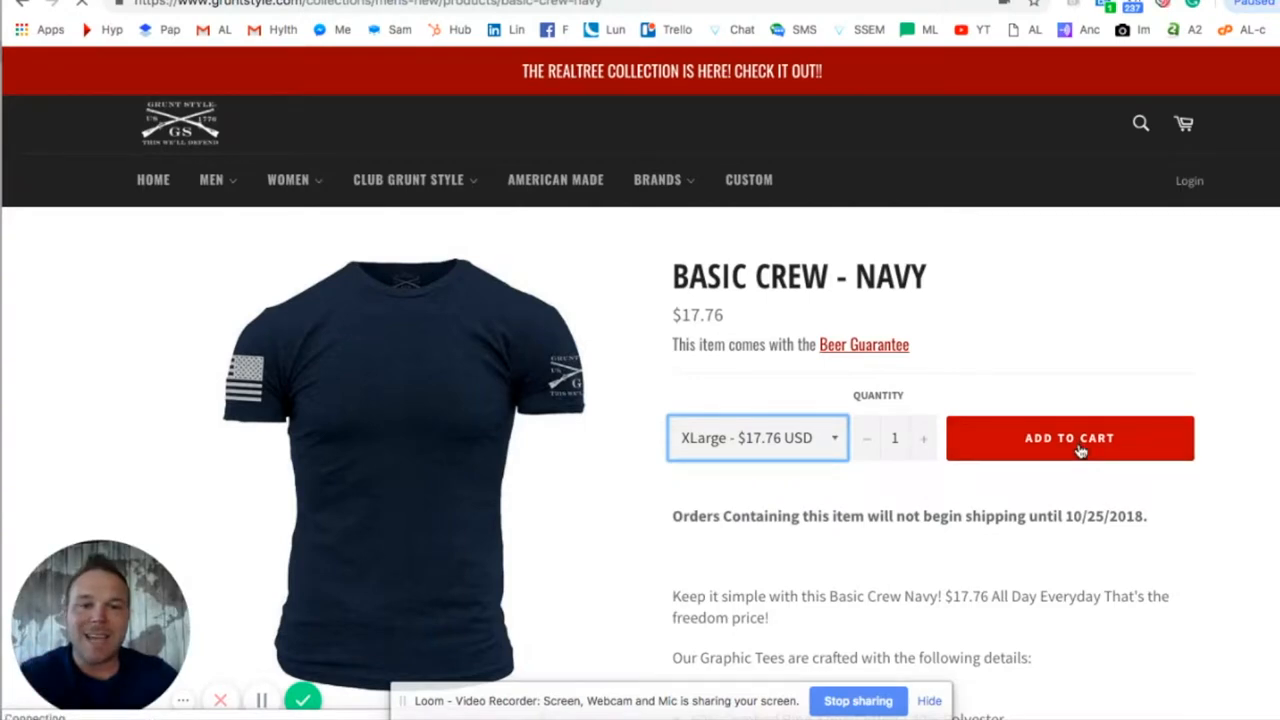
{"action": "mouse_move", "coordinate": [1064, 332]}
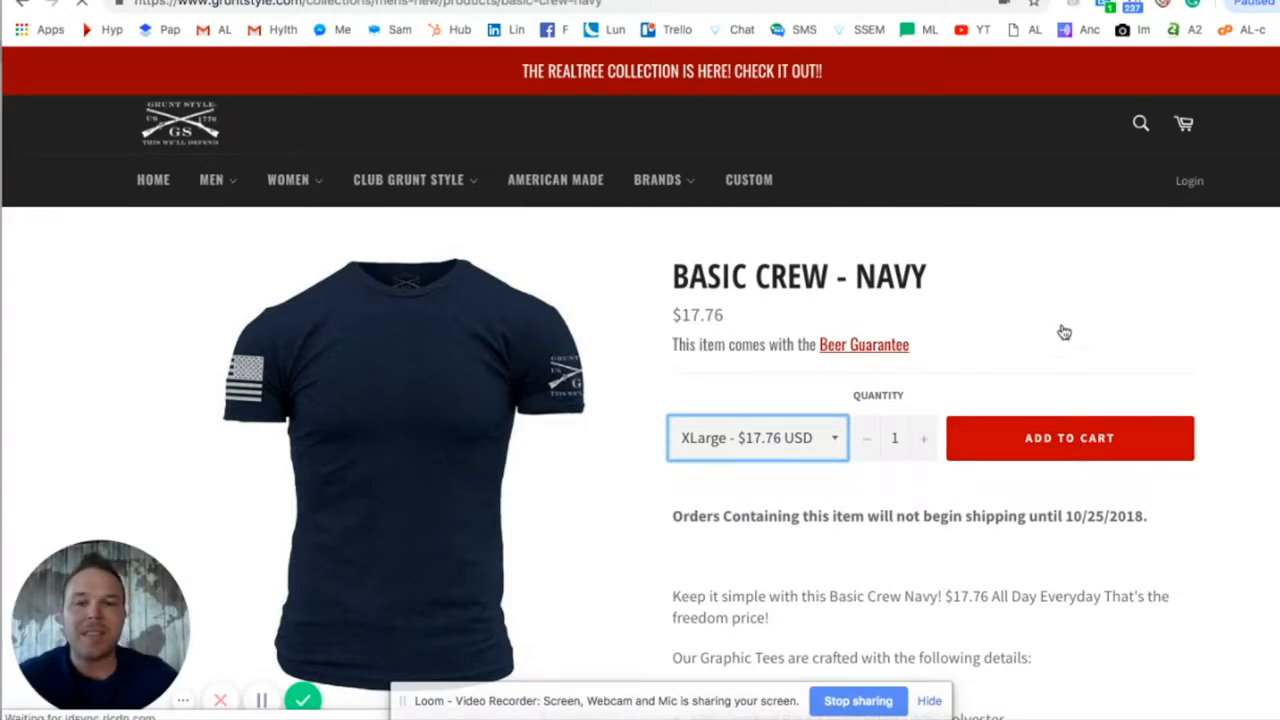
{"action": "left_click", "coordinate": [1068, 436]}
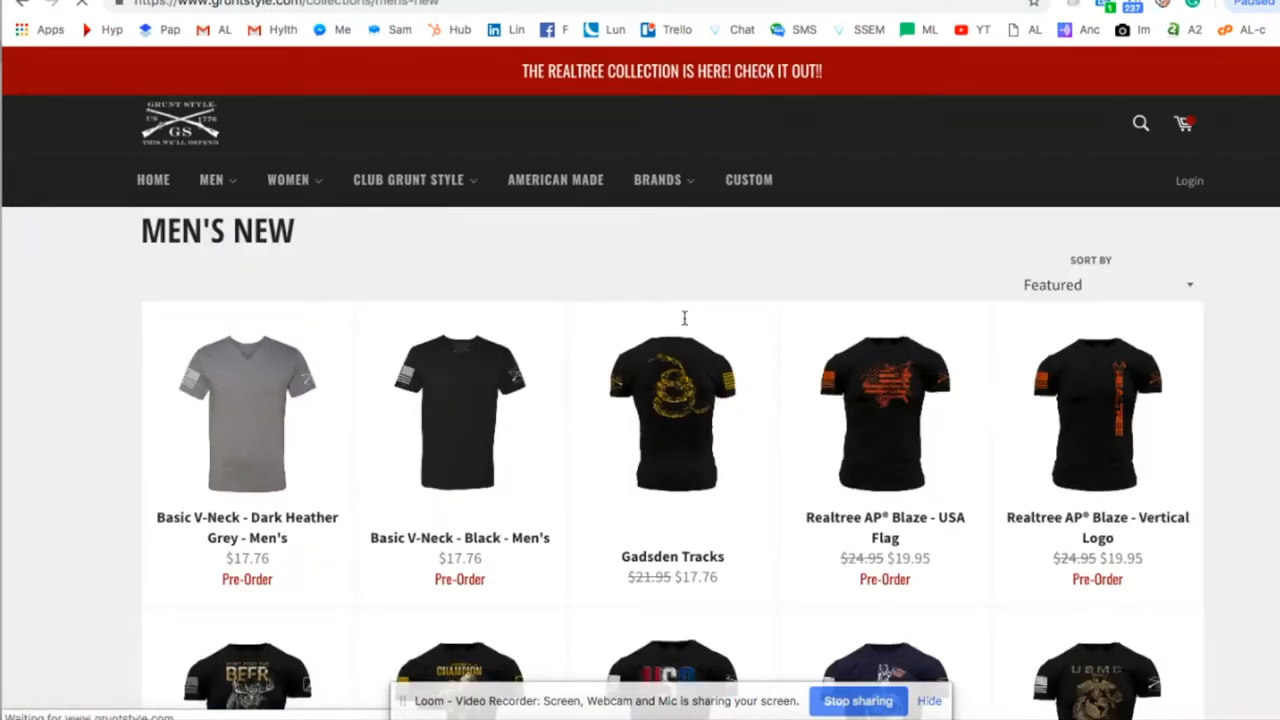
Sort Men's New newest first and scroll down to the Basic Crew - Black shirt
{"action": "left_click", "coordinate": [1108, 284]}
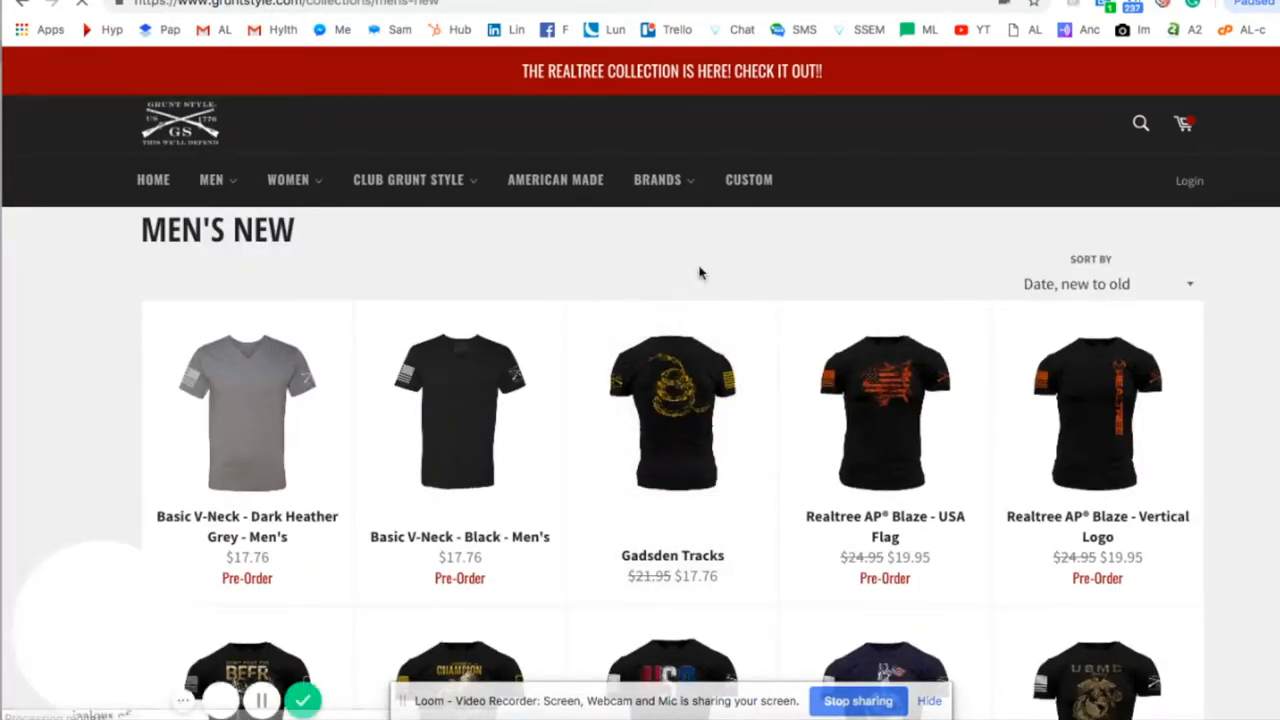
{"action": "scroll", "scroll_direction": "down", "scroll_amount": 3}
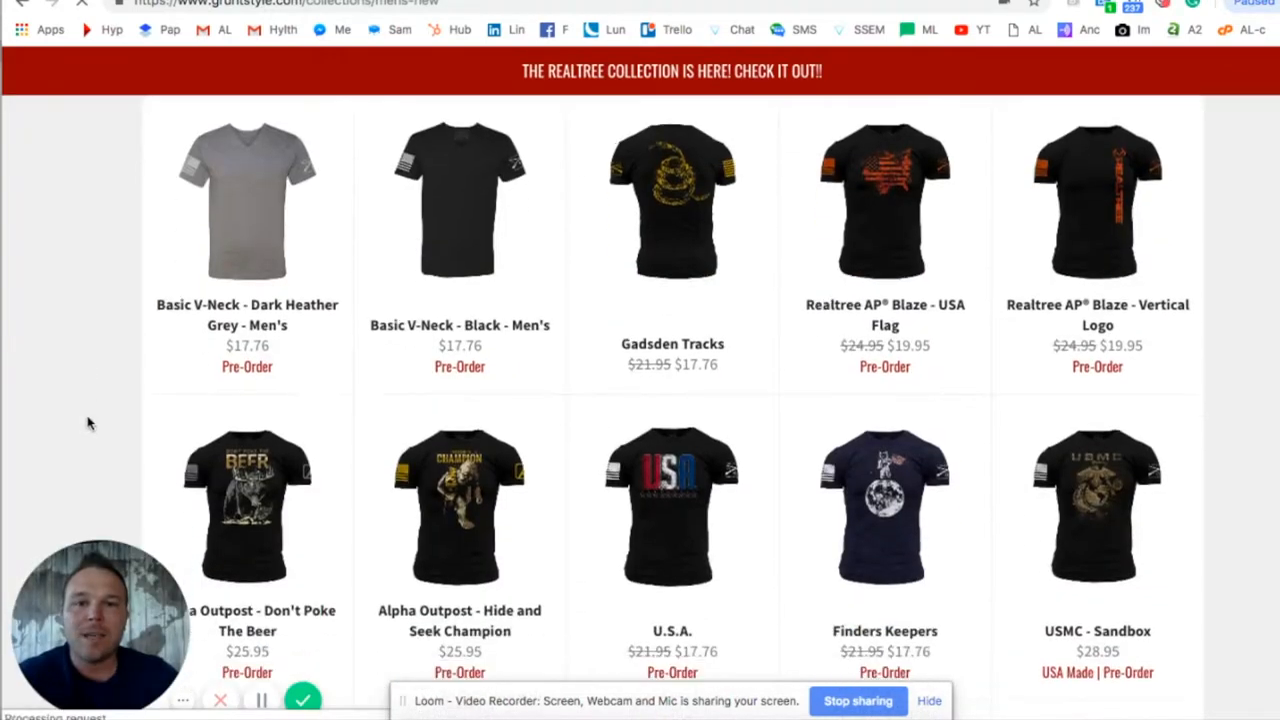
{"action": "scroll", "scroll_direction": "down", "scroll_amount": 3}
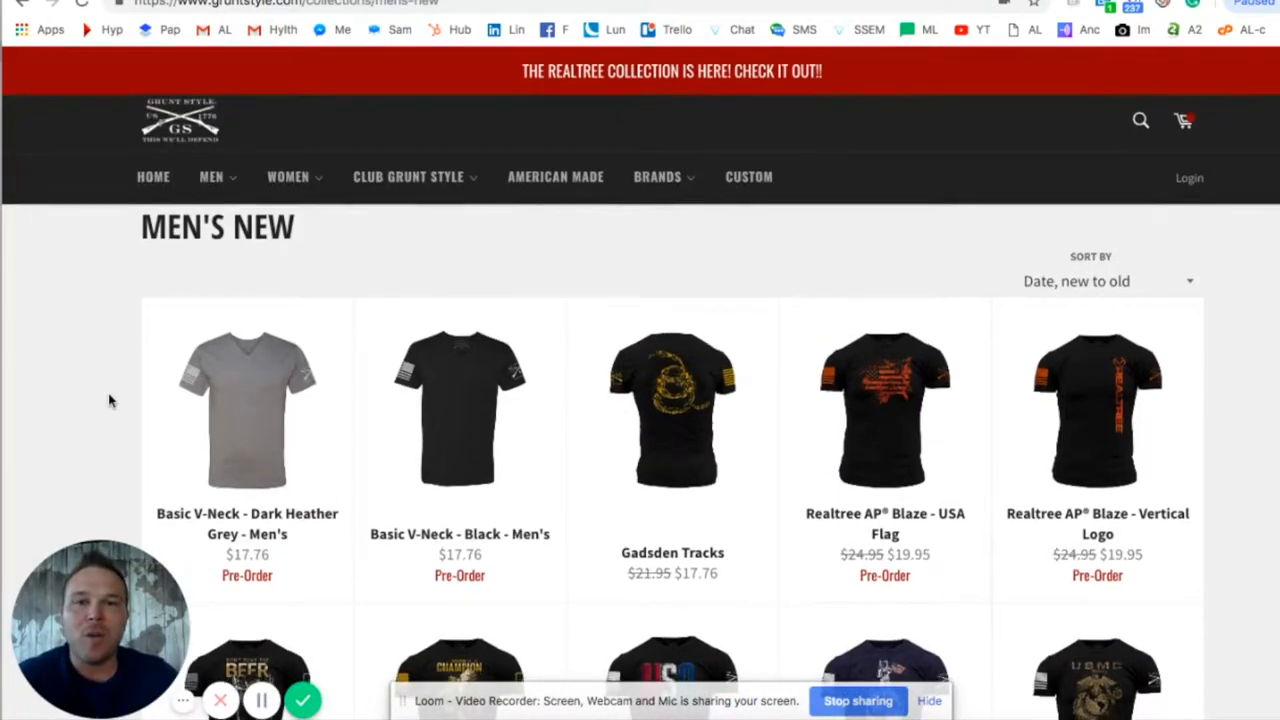
{"action": "scroll", "scroll_direction": "down", "scroll_amount": 3}
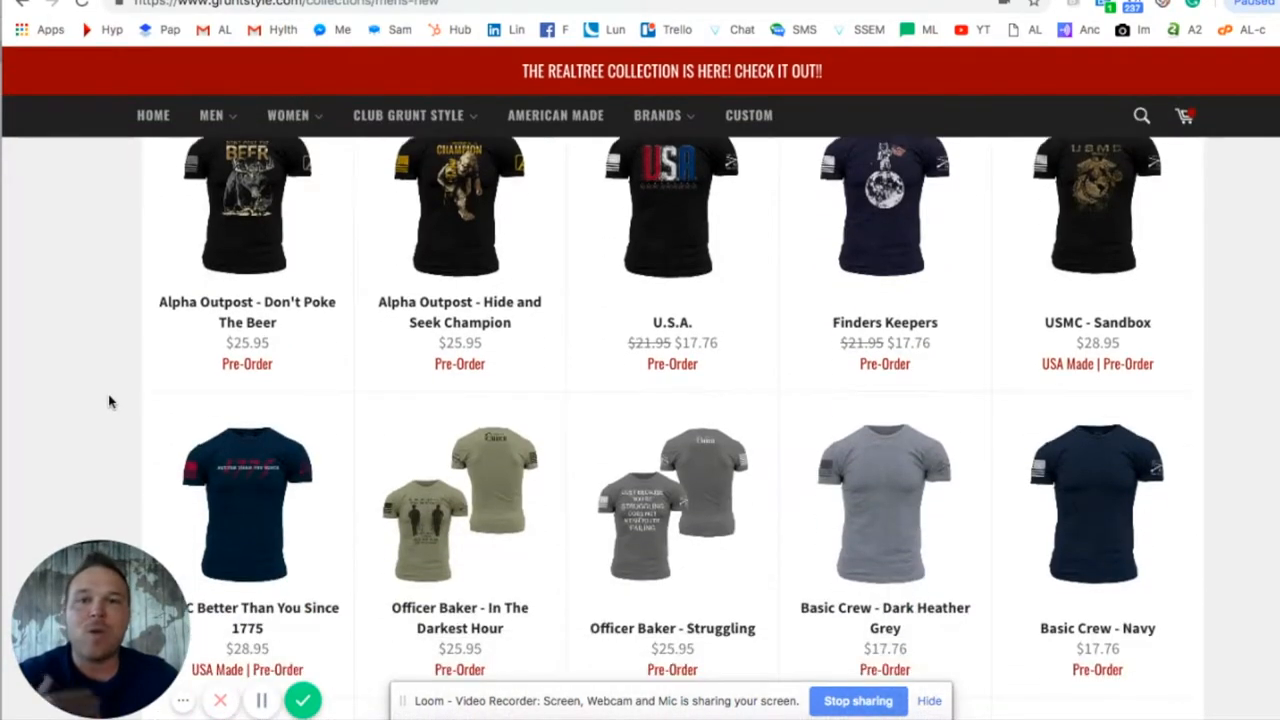
{"action": "scroll", "scroll_direction": "down", "scroll_amount": 3}
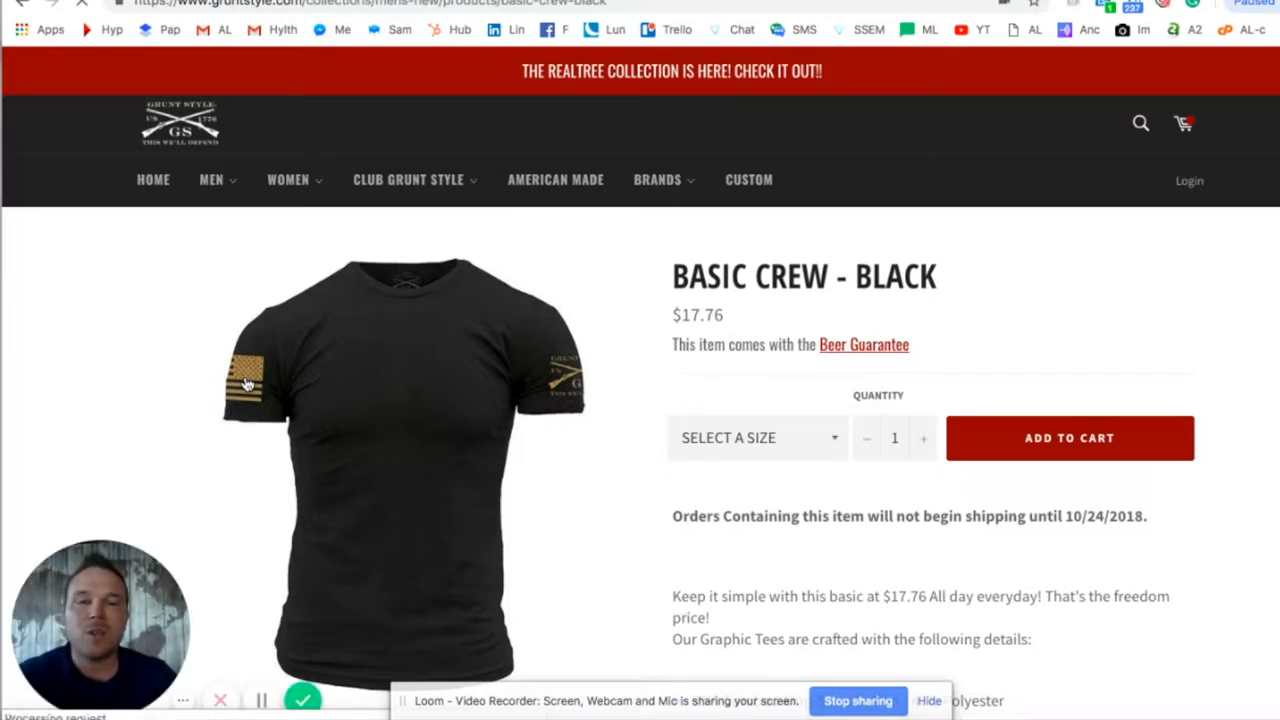
Add the Basic Crew - Black tee in XLarge, quantity one, to the cart
{"action": "left_click", "coordinate": [756, 438]}
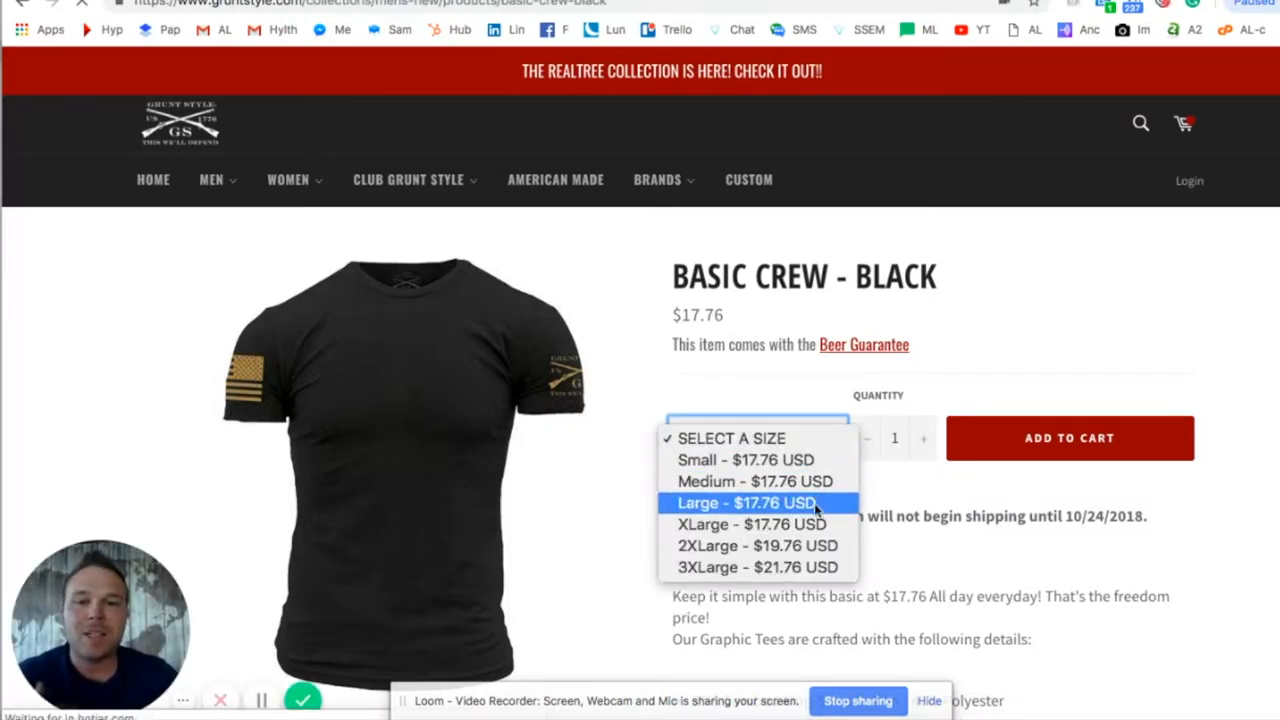
{"action": "left_click", "coordinate": [756, 524]}
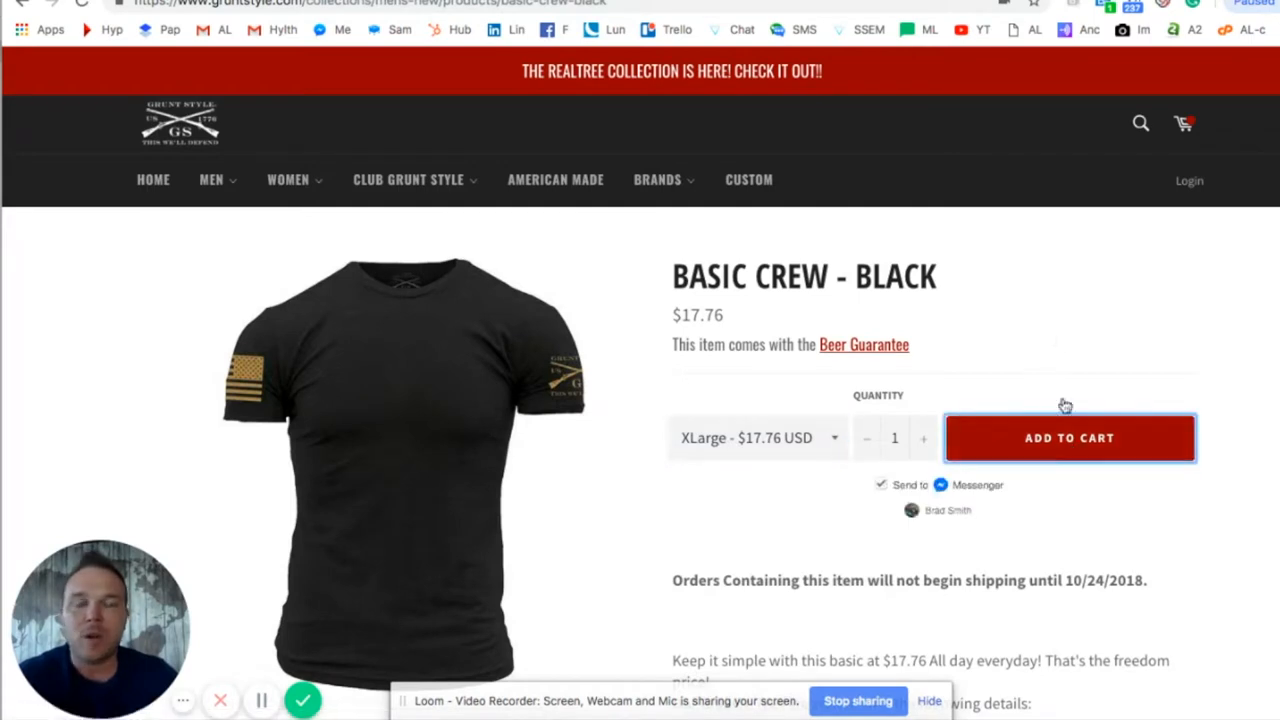
{"action": "left_click", "coordinate": [1068, 436]}
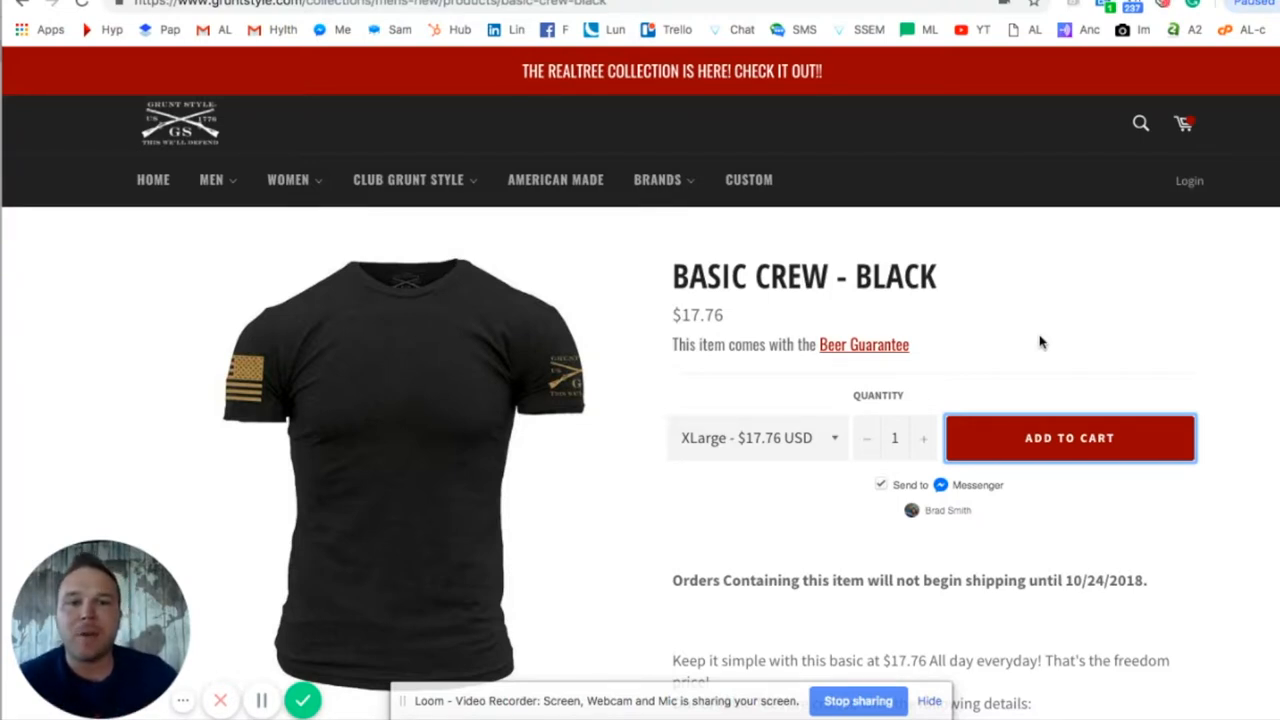
{"action": "mouse_move", "coordinate": [1008, 332]}
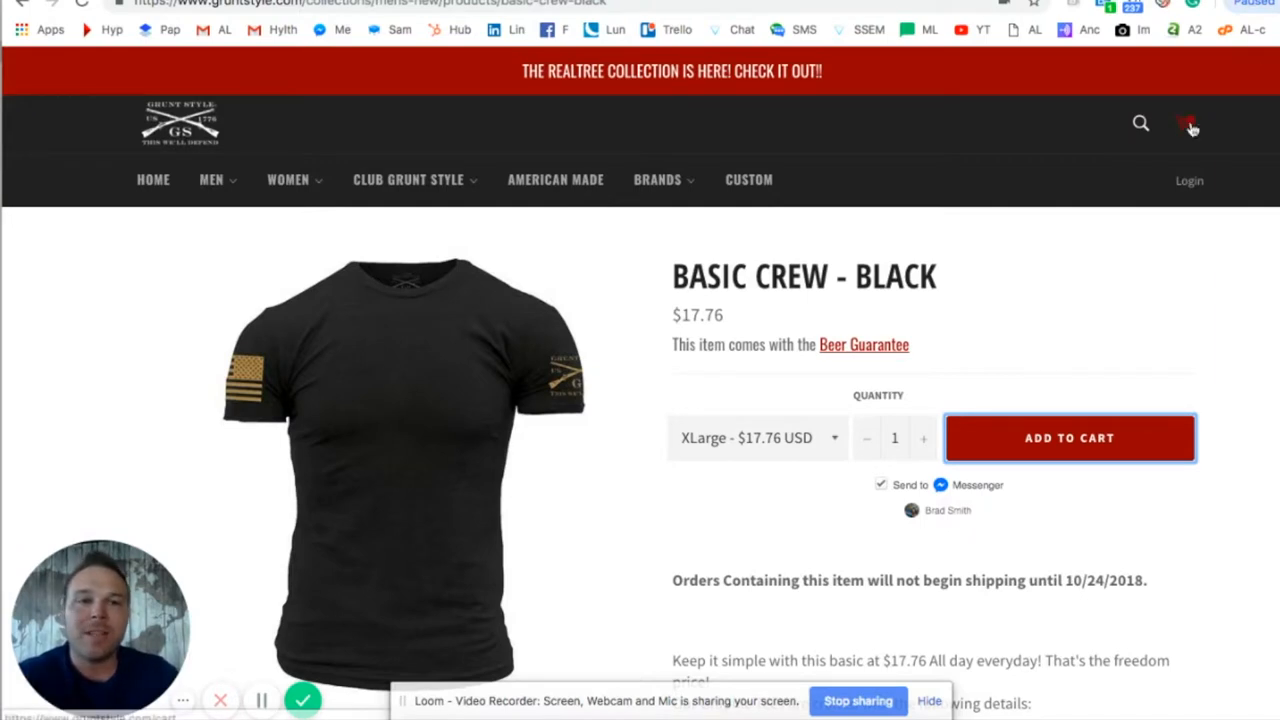
Check out the cart with the black and navy XLarge tees totaling $35.52
{"action": "left_click", "coordinate": [1186, 124]}
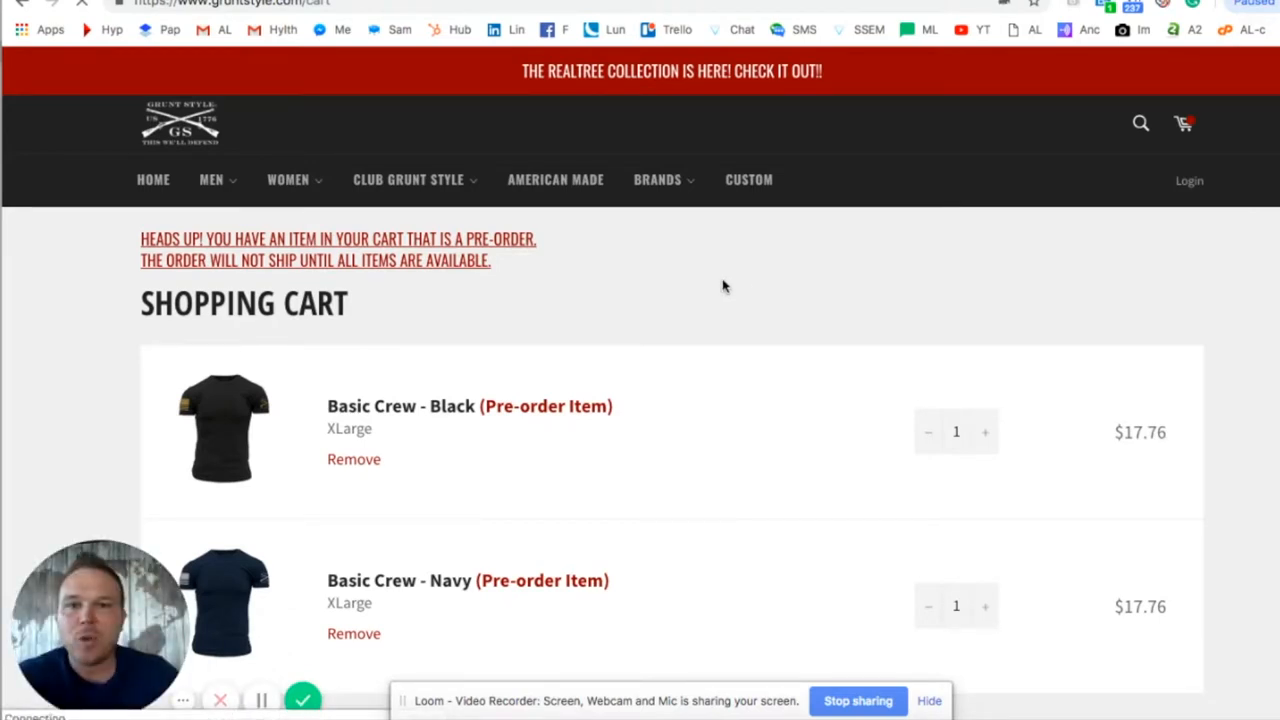
{"action": "scroll", "scroll_direction": "down", "scroll_amount": 3}
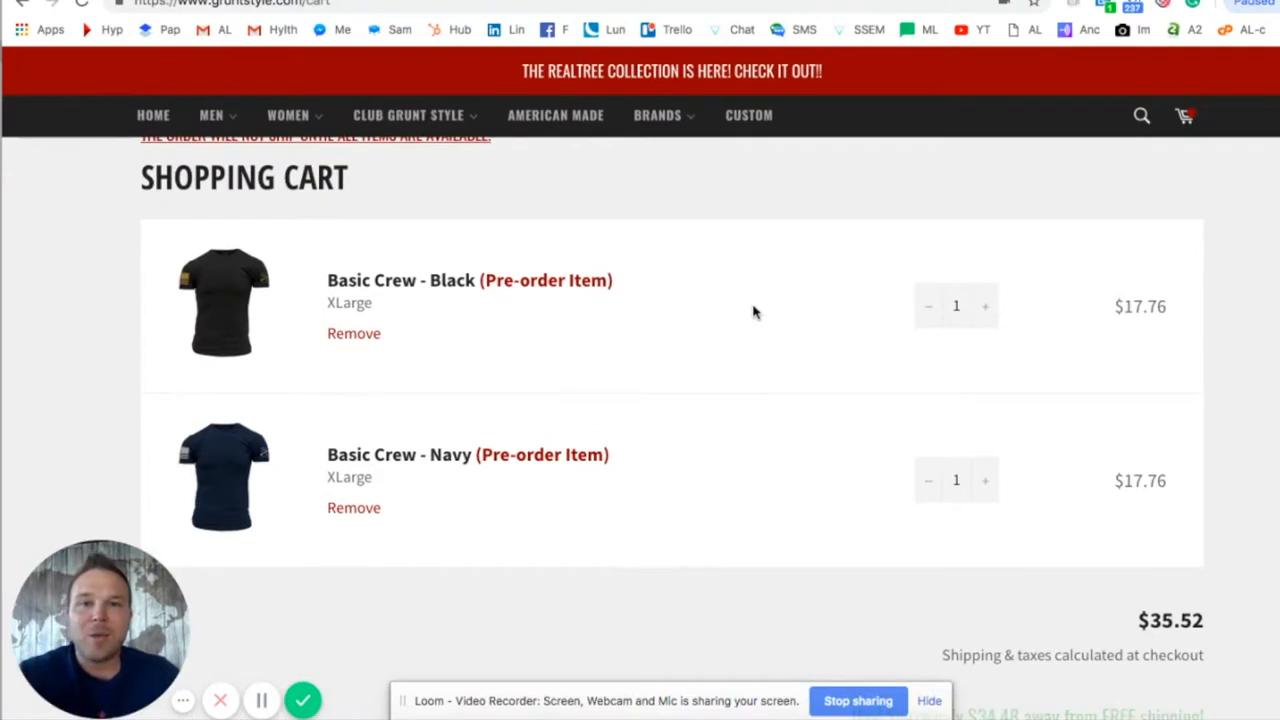
{"action": "mouse_move", "coordinate": [764, 316]}
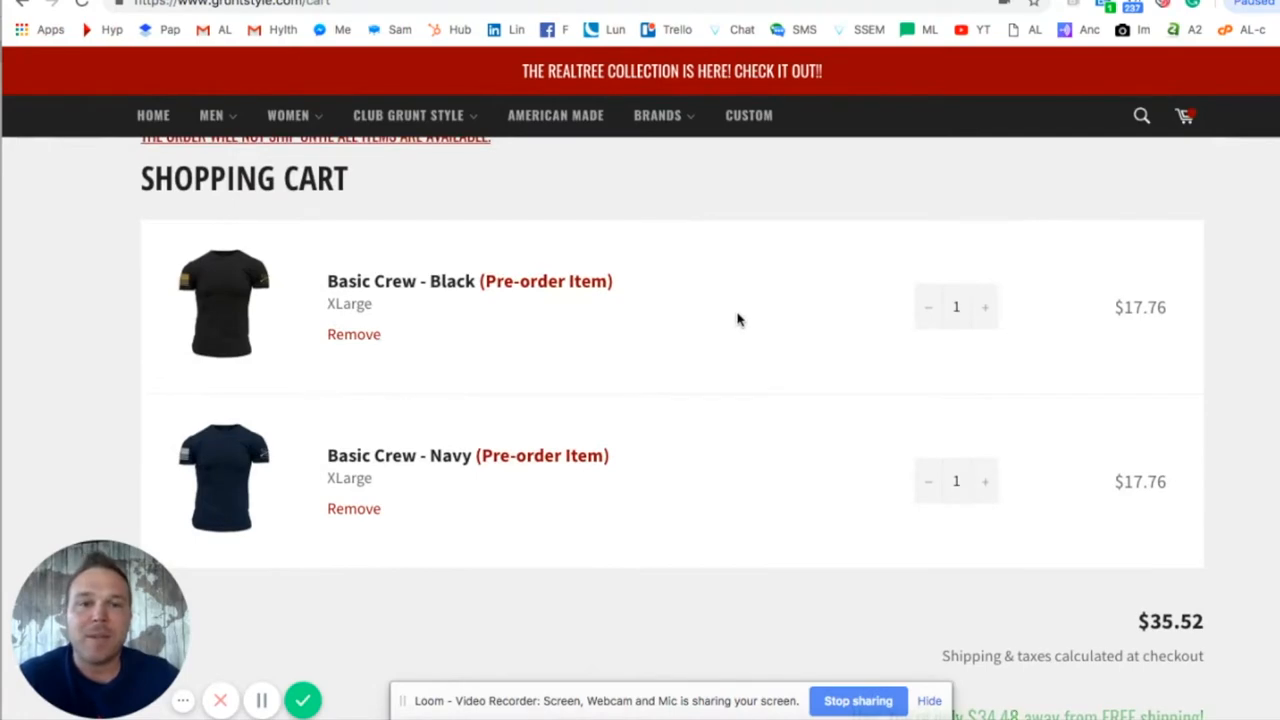
{"action": "scroll", "scroll_direction": "down", "scroll_amount": 3}
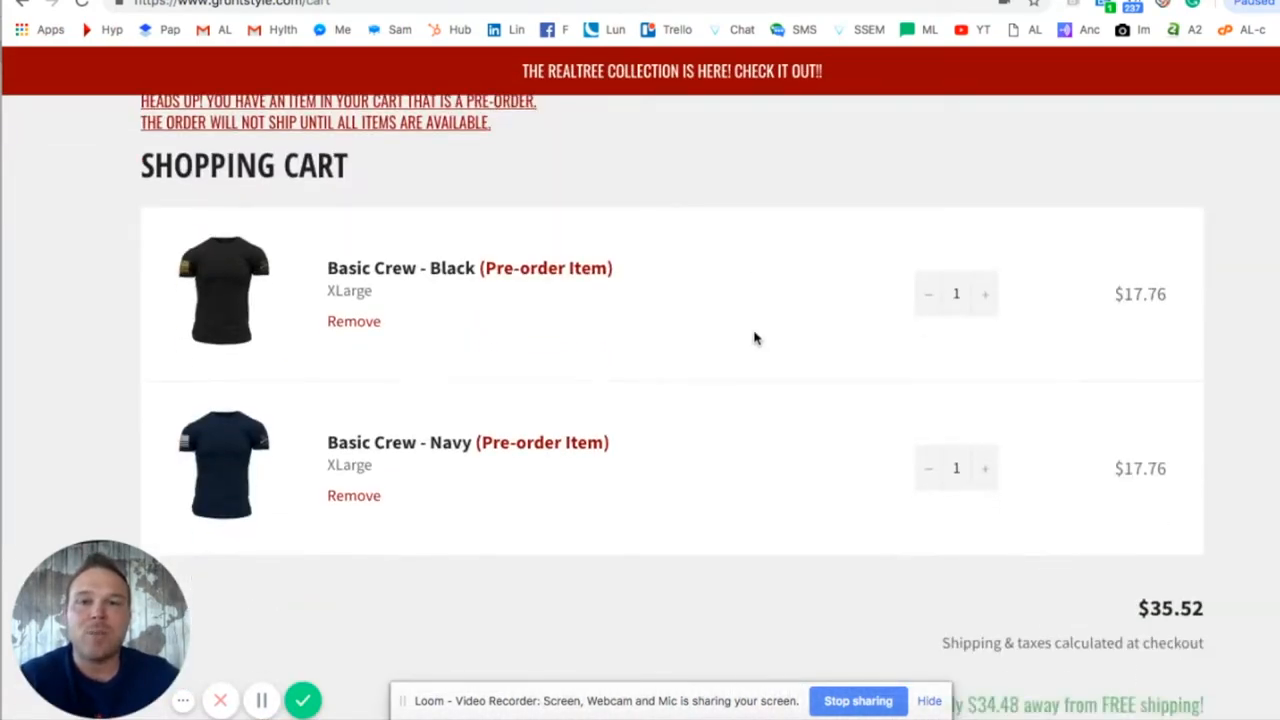
{"action": "scroll", "scroll_direction": "down", "scroll_amount": 3}
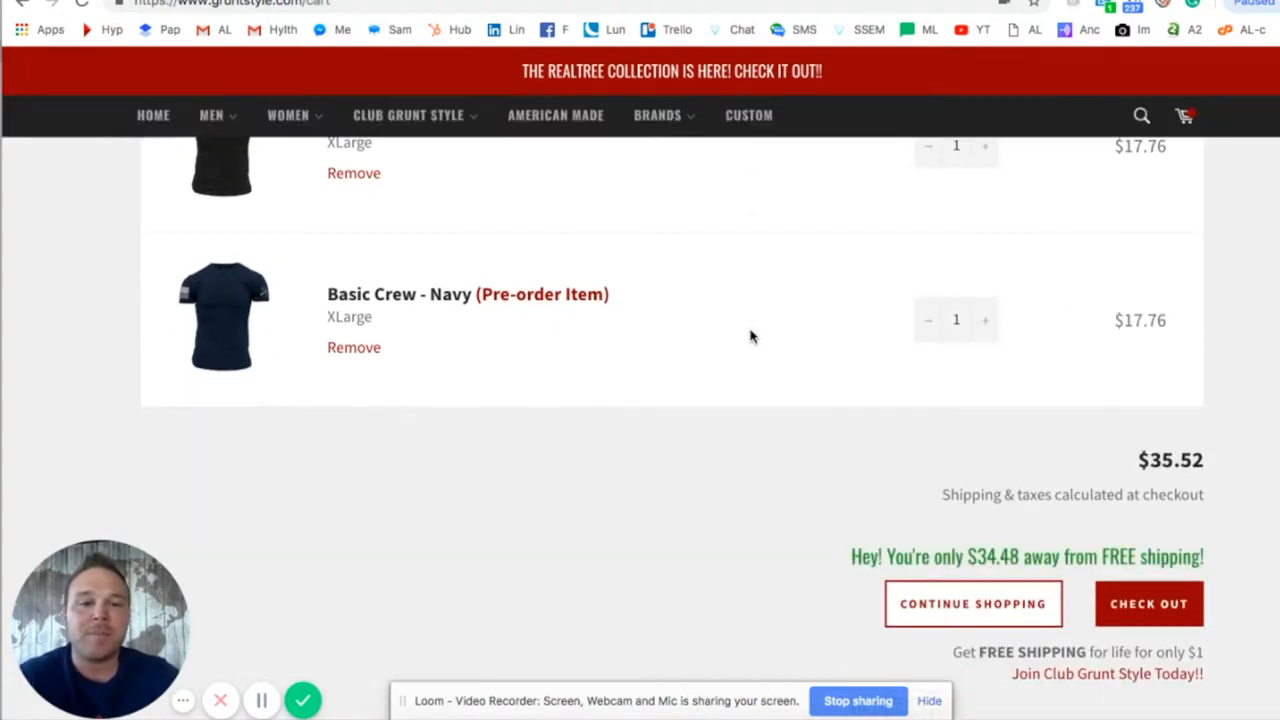
{"action": "scroll", "scroll_direction": "down", "scroll_amount": 3}
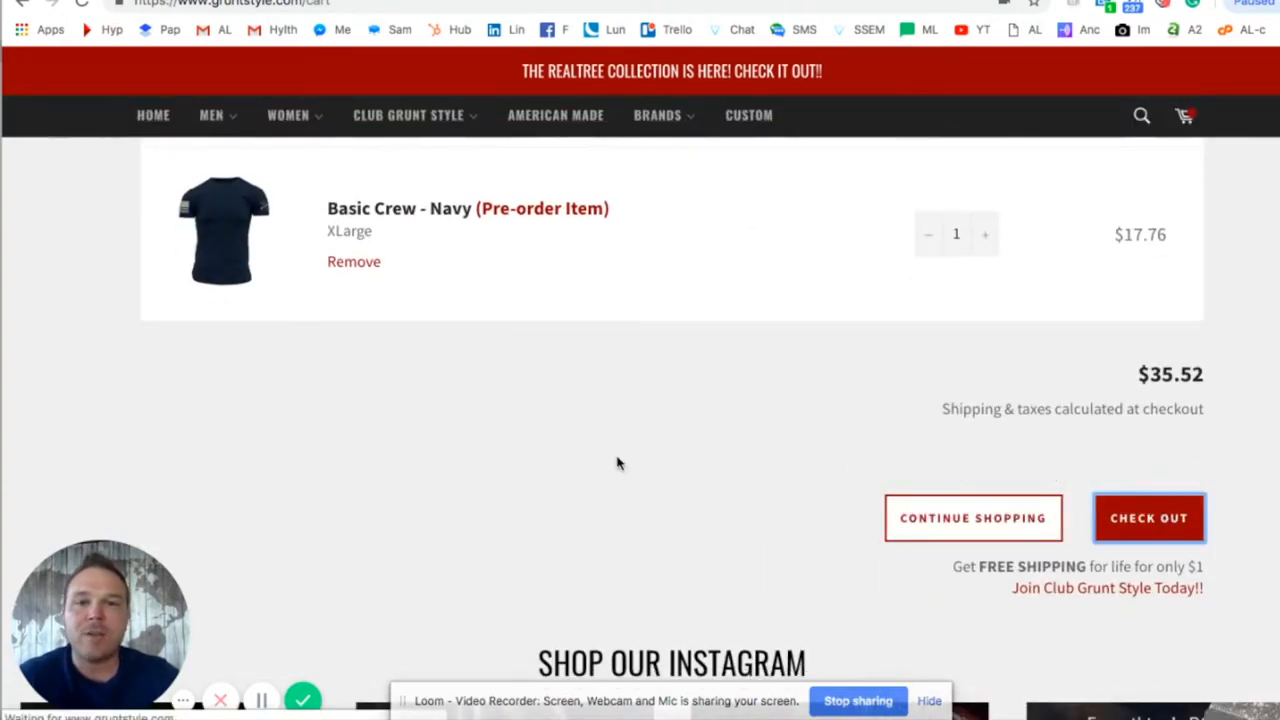
{"action": "left_click", "coordinate": [1148, 516]}
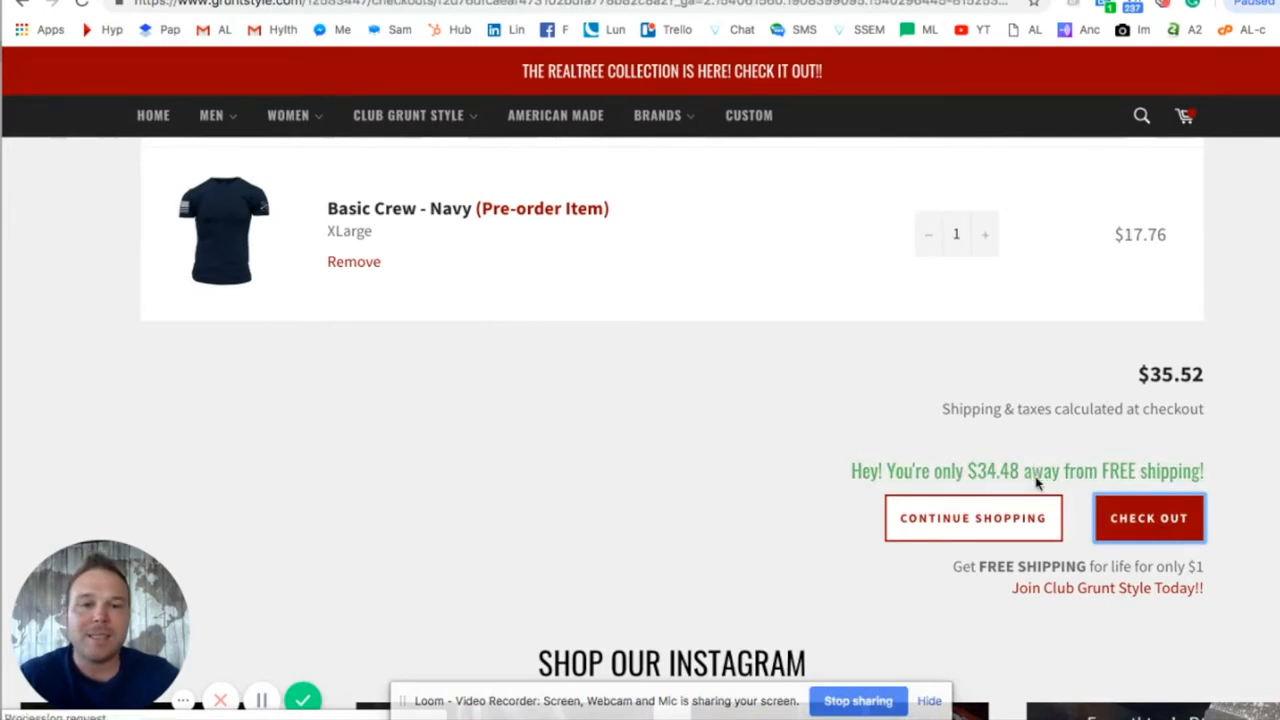
{"action": "left_click", "coordinate": [1148, 518]}
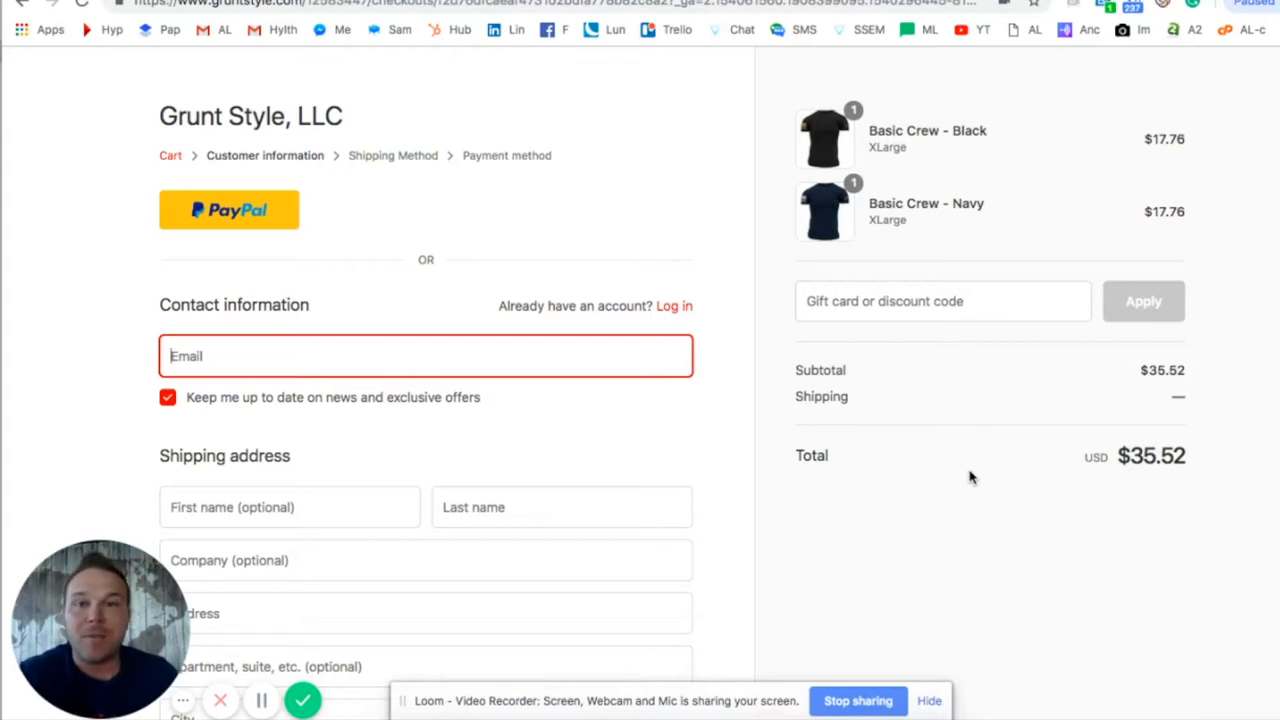
{"action": "mouse_move", "coordinate": [604, 548]}
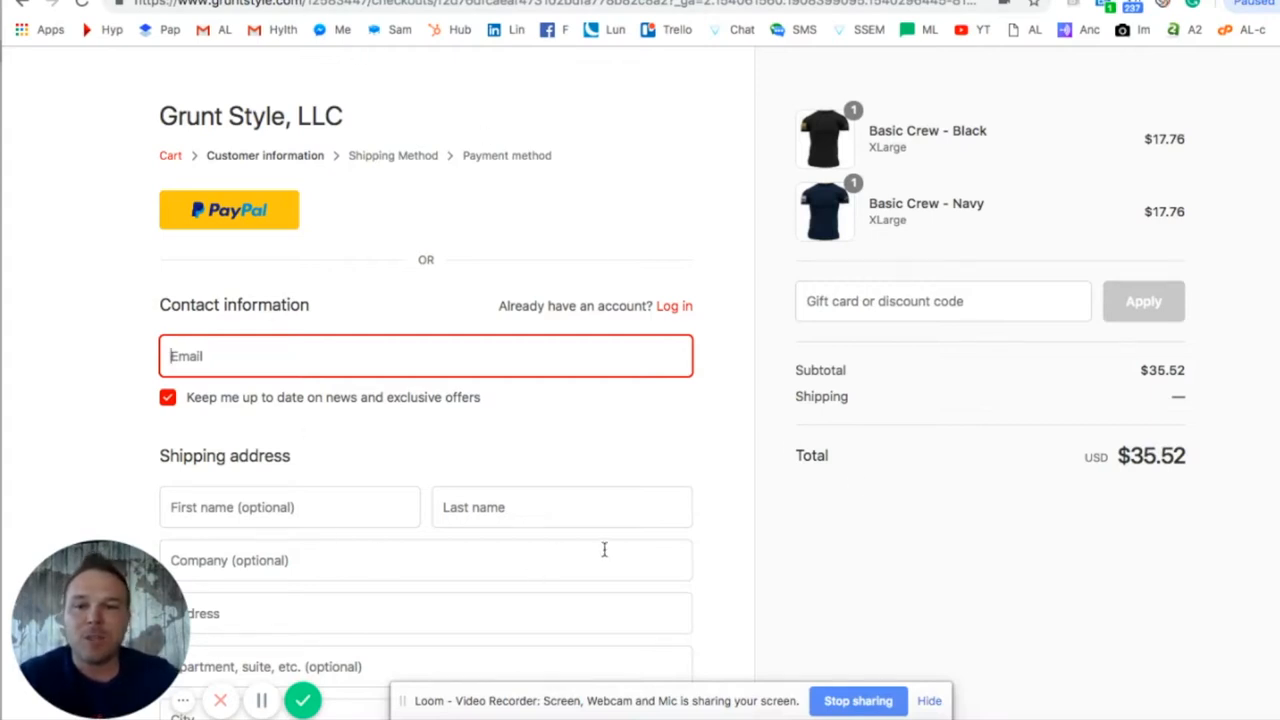
{"action": "mouse_move", "coordinate": [772, 560]}
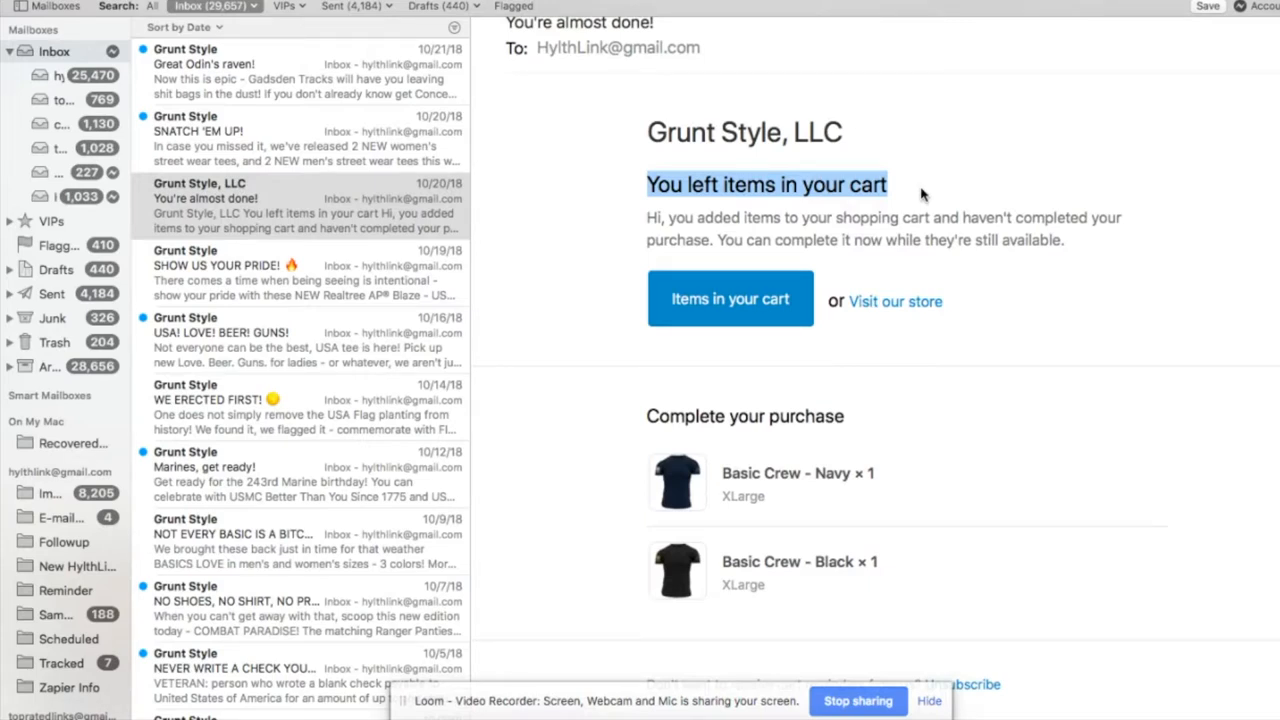
{"action": "mouse_move", "coordinate": [732, 336]}
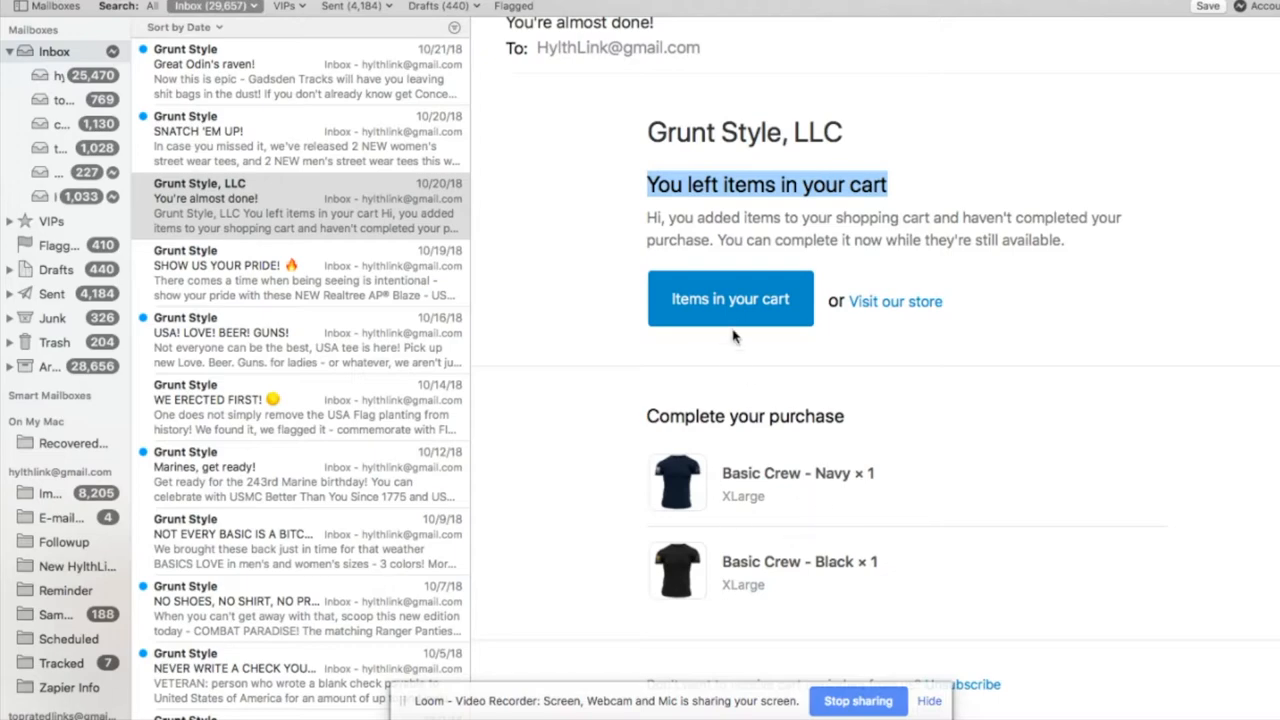
{"action": "mouse_move", "coordinate": [730, 300]}
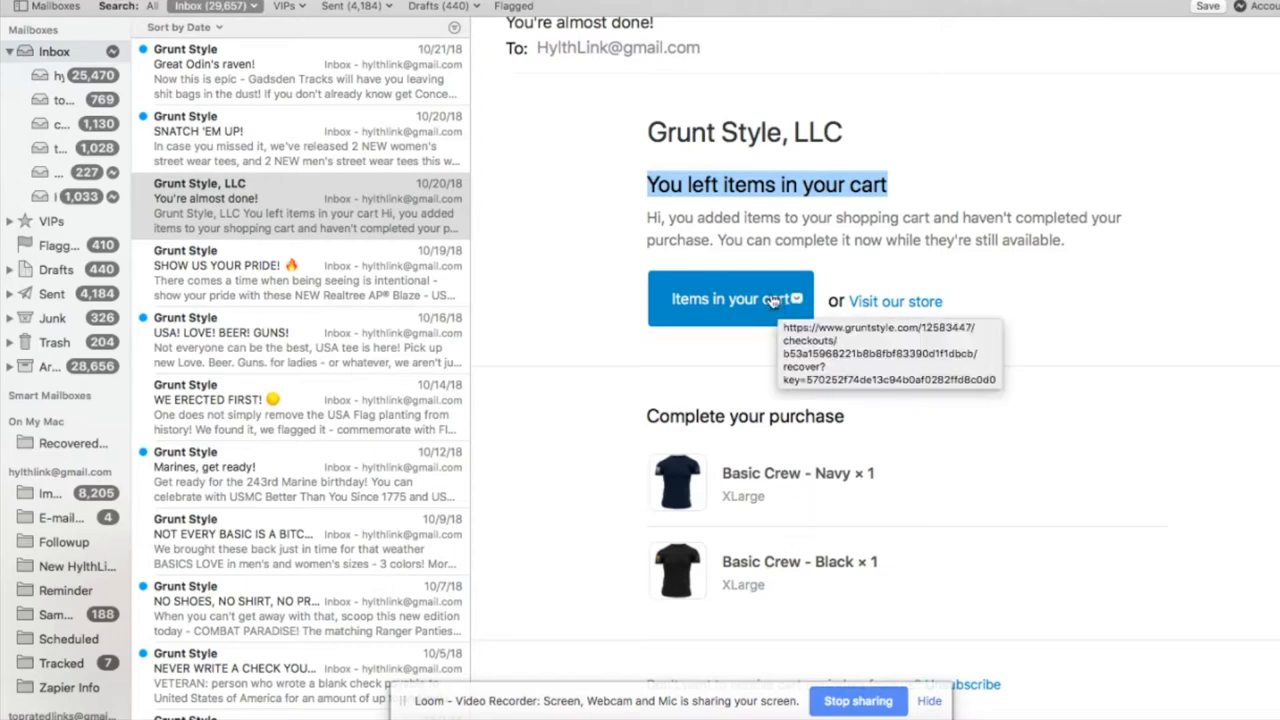
Follow the 'Items in your cart' link in the Grunt Style reminder email
{"action": "left_click", "coordinate": [724, 298]}
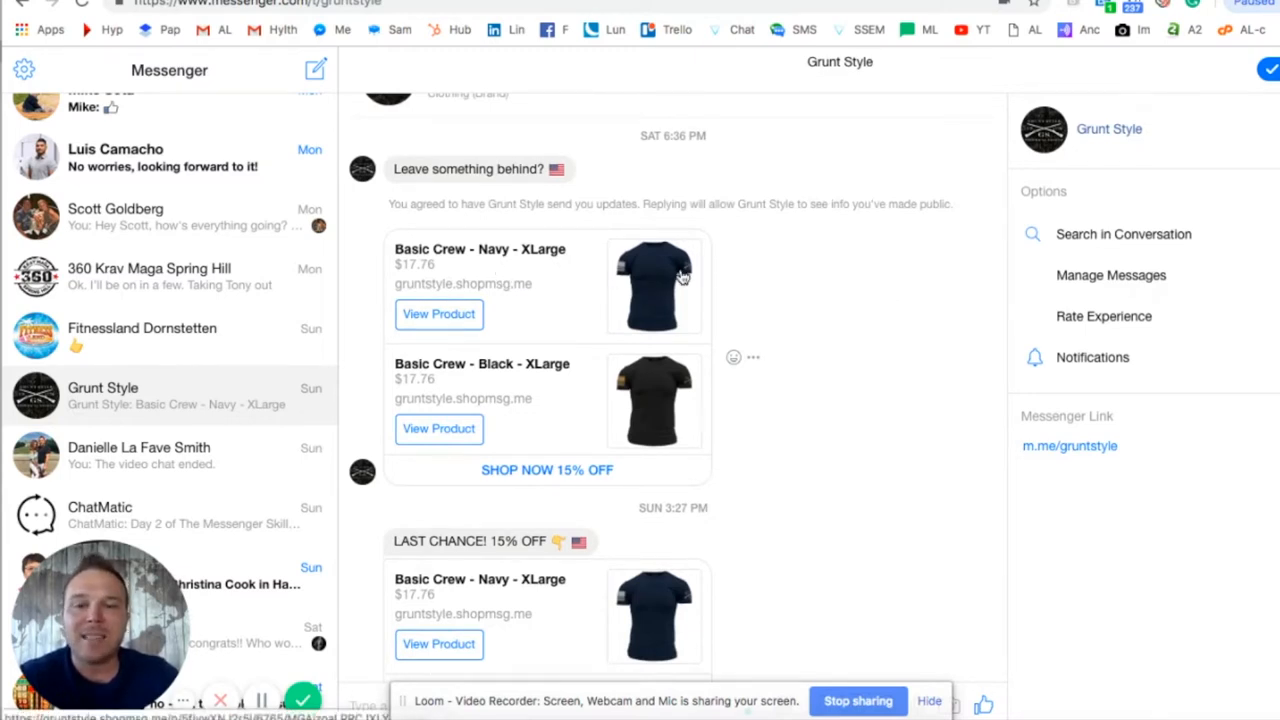
{"action": "mouse_move", "coordinate": [556, 288]}
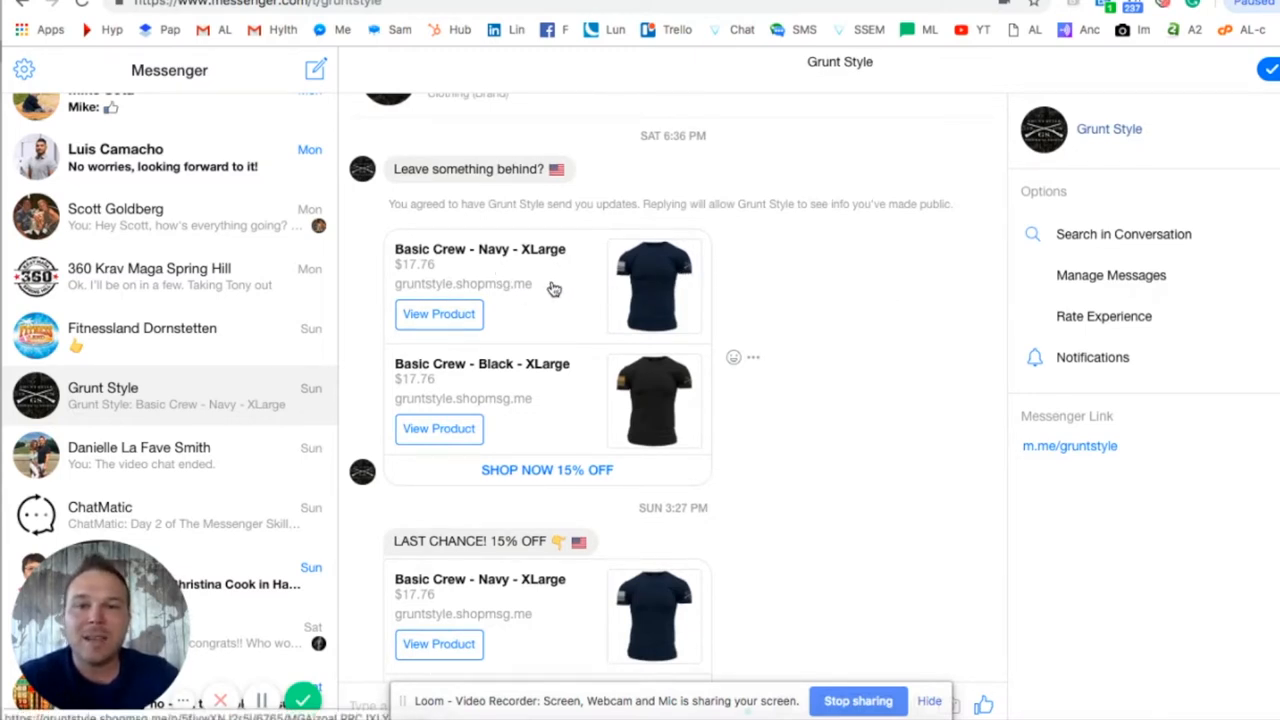
{"action": "mouse_move", "coordinate": [676, 376]}
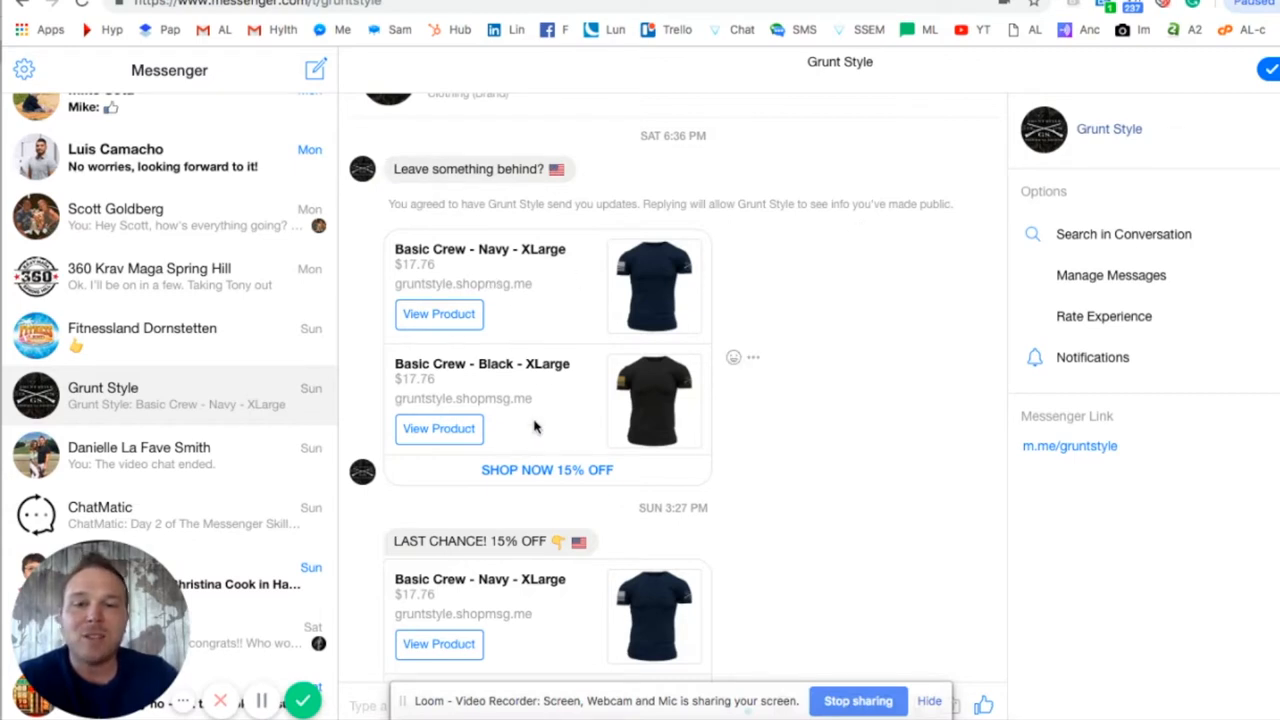
{"action": "scroll", "scroll_direction": "down", "scroll_amount": 3}
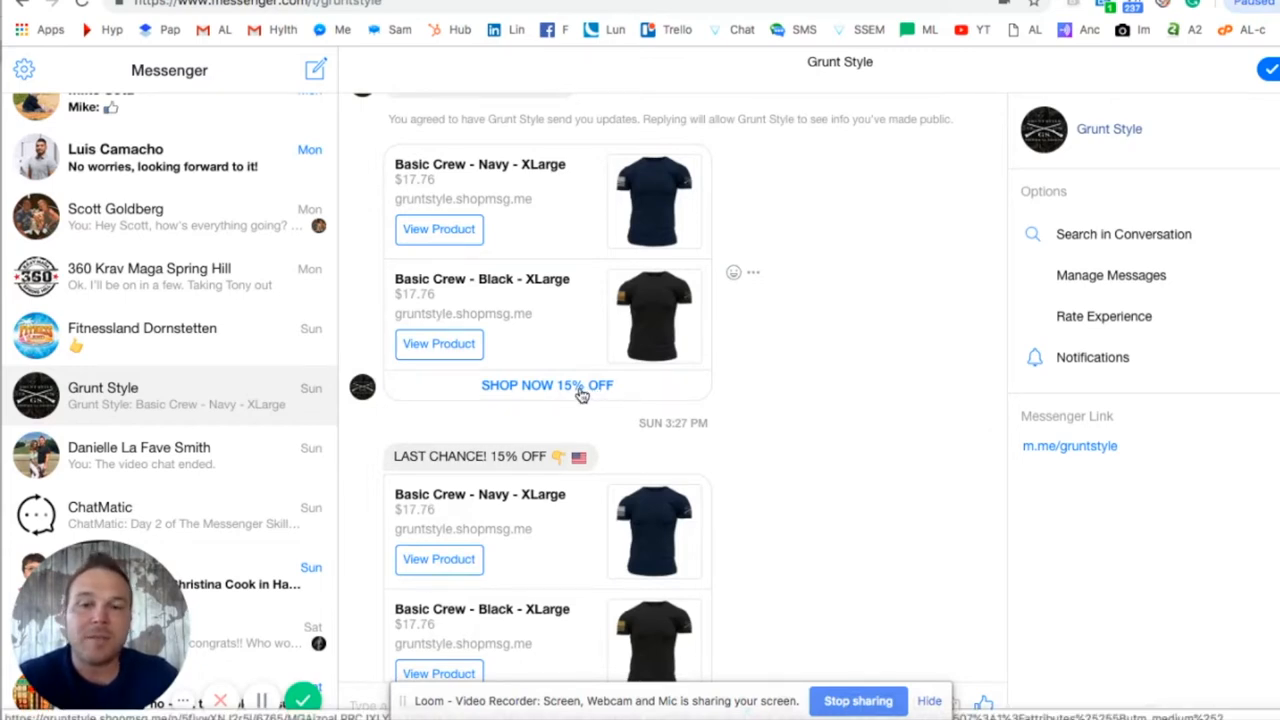
{"action": "scroll", "scroll_direction": "down", "scroll_amount": 3}
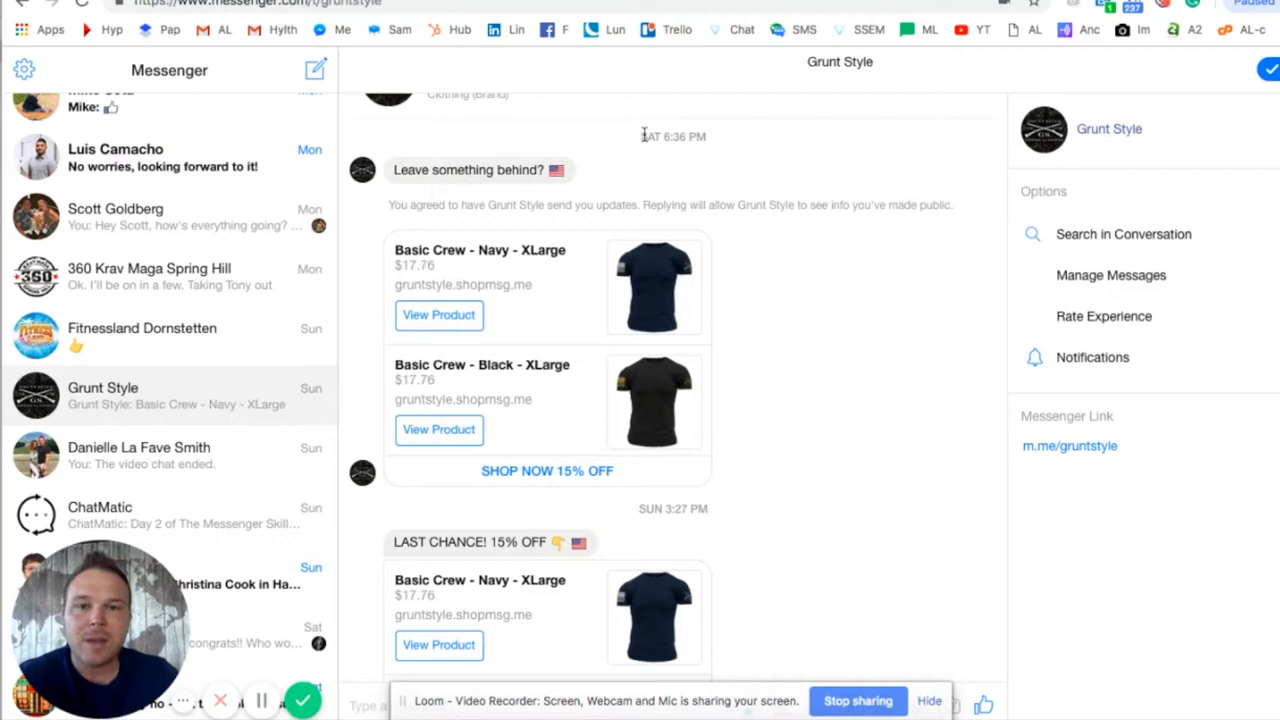
{"action": "scroll", "scroll_direction": "down", "scroll_amount": 3}
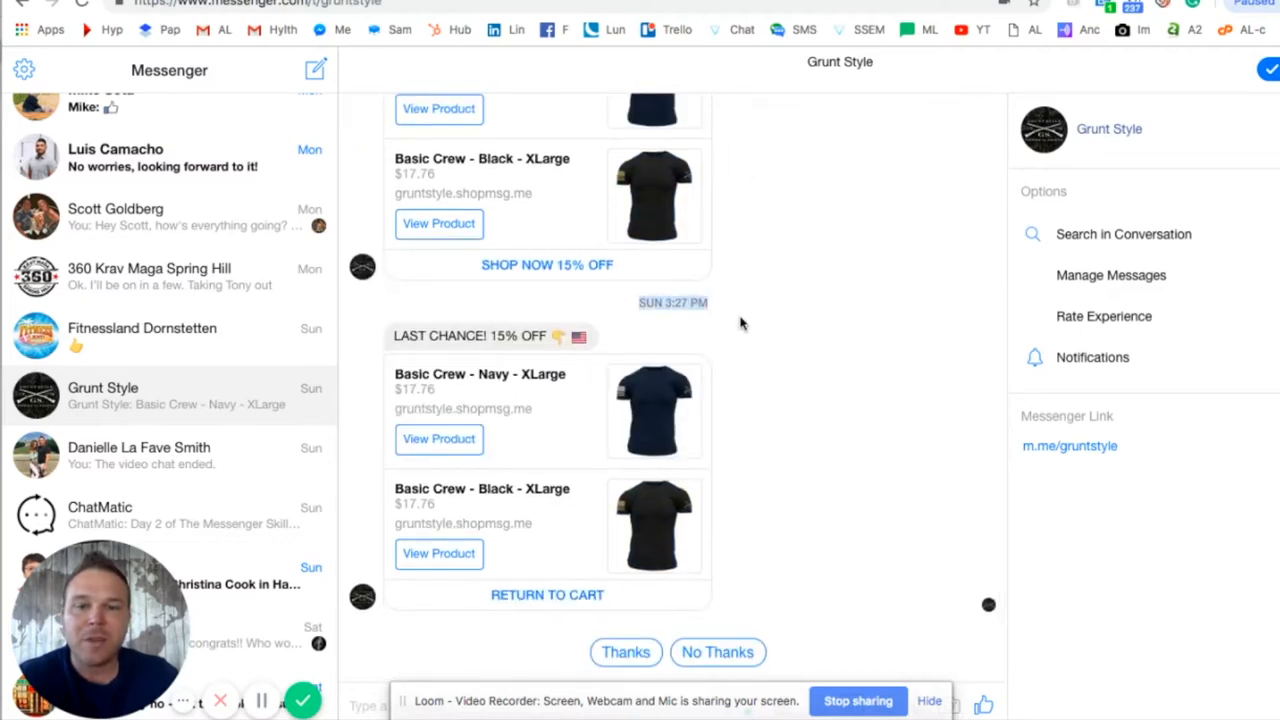
{"action": "mouse_move", "coordinate": [470, 336]}
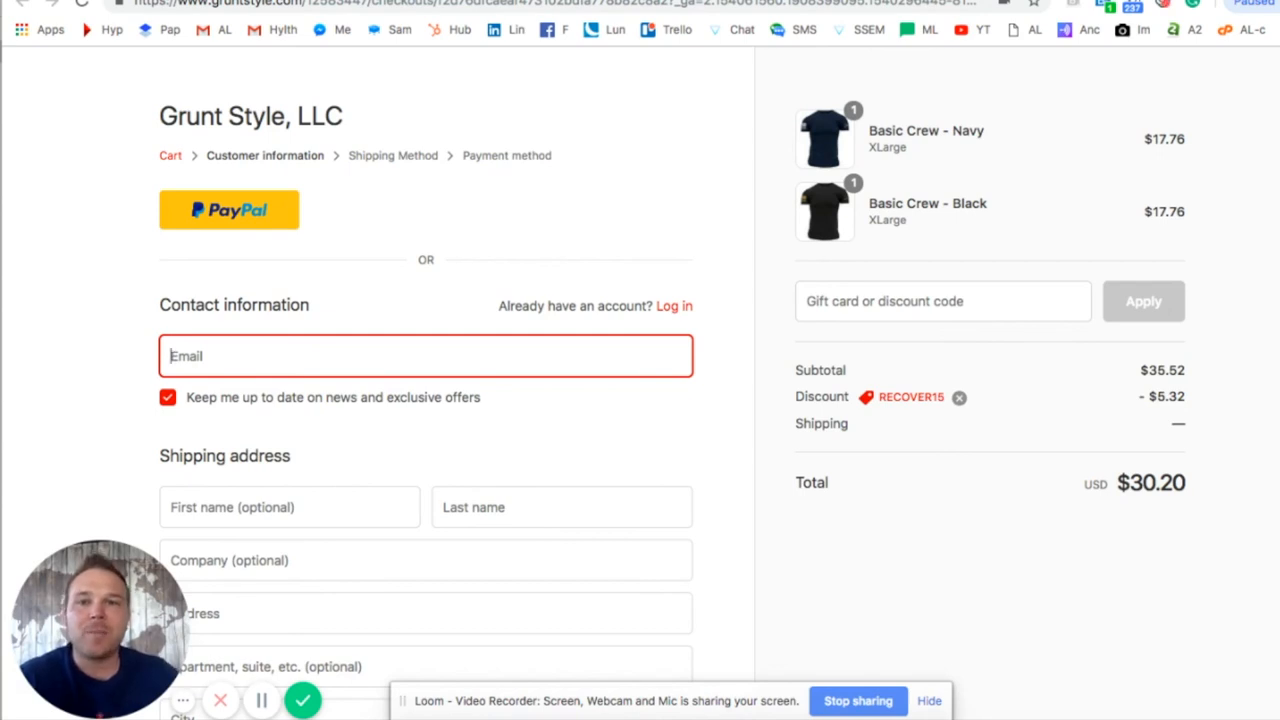
Switch back to the original $35.52 checkout to compare with the $30.20 RECOVER15 one
{"action": "left_click", "coordinate": [956, 396]}
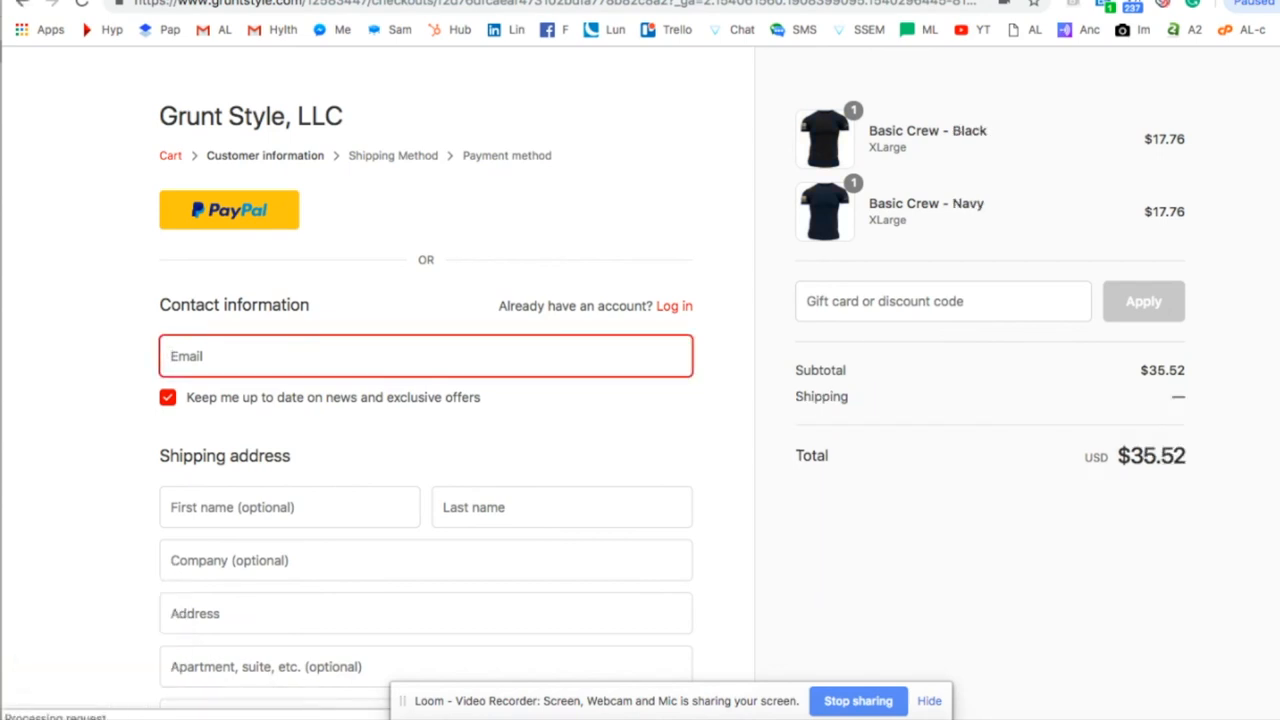